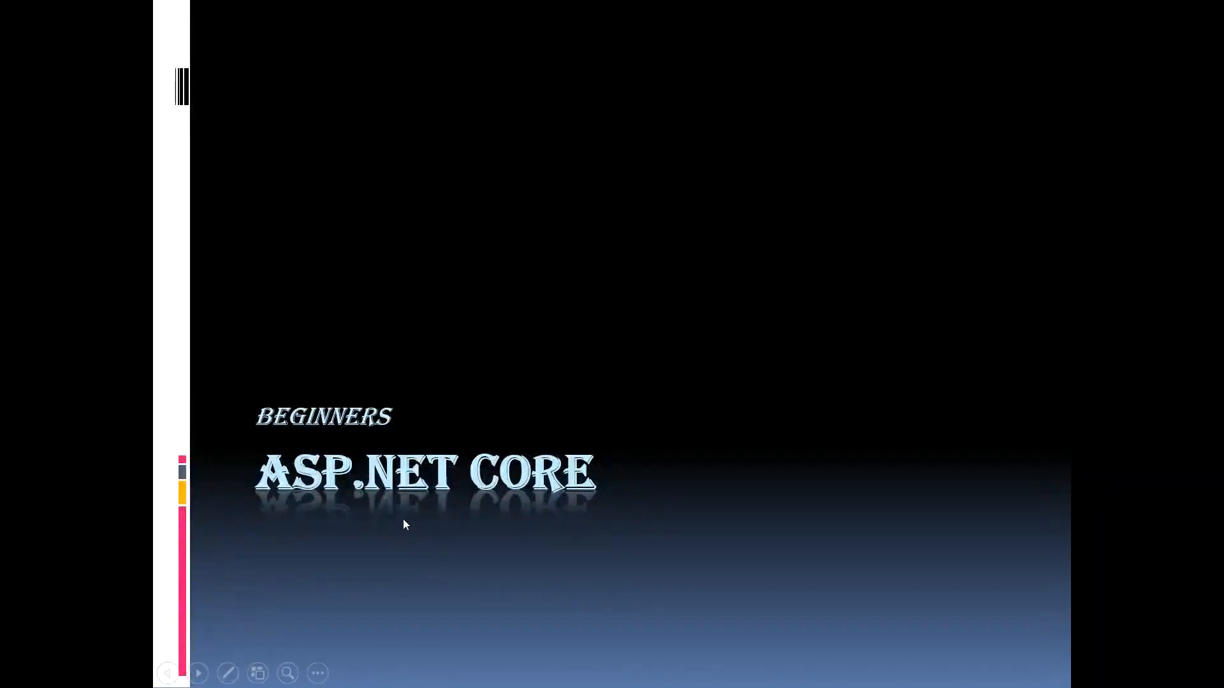
pyautogui.moveTo(334, 518)
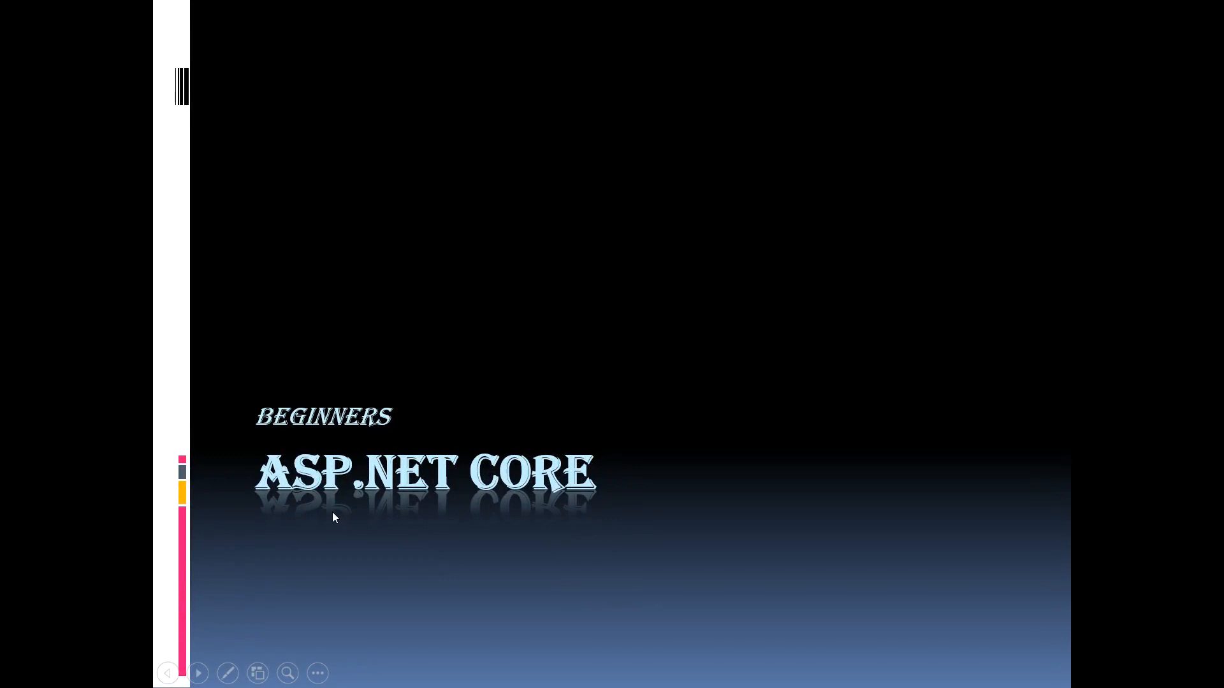
pyautogui.moveTo(495, 514)
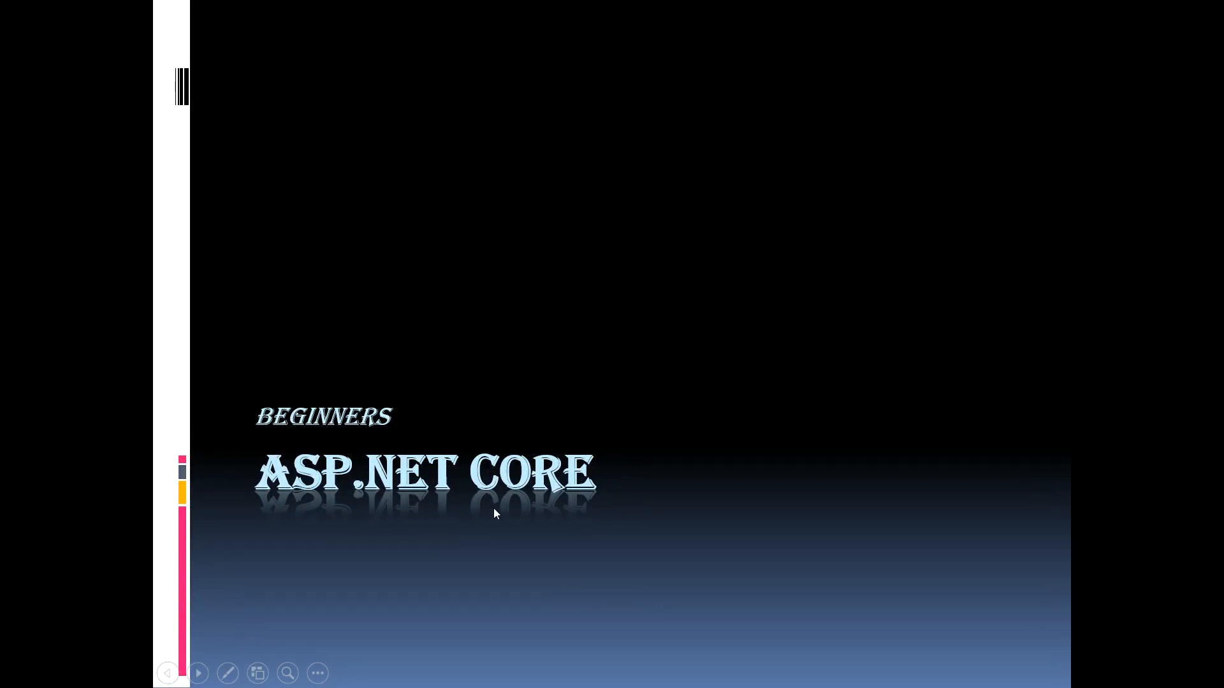
pyautogui.moveTo(298, 546)
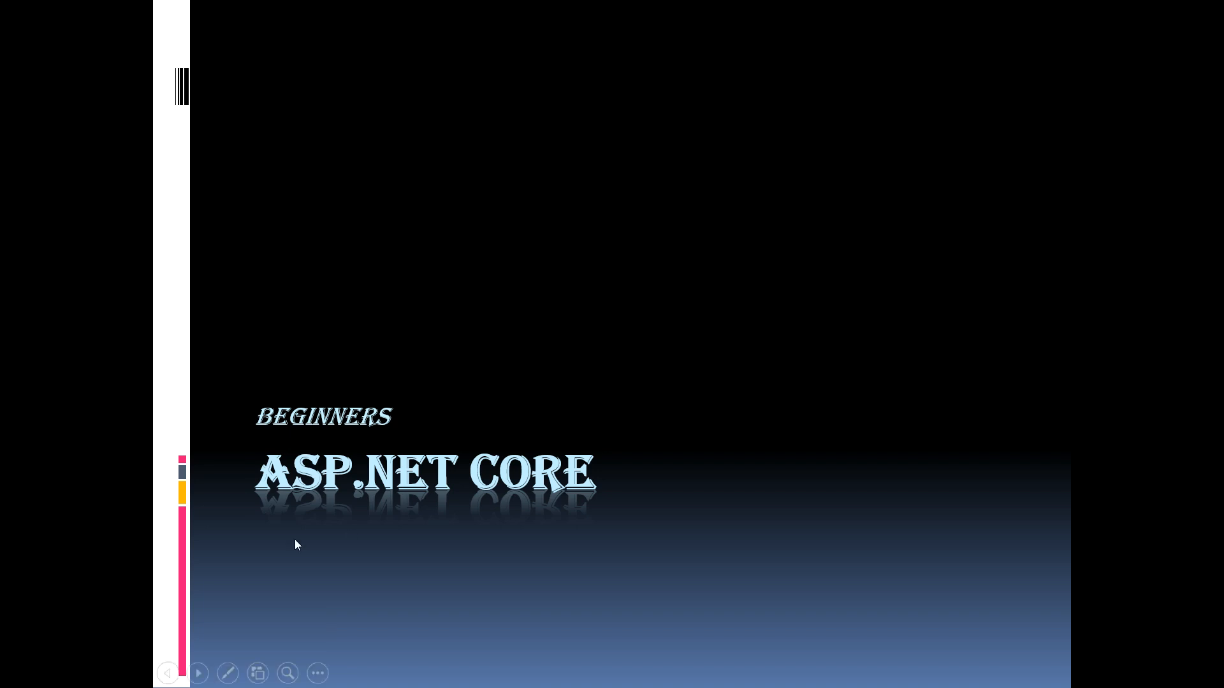
pyautogui.moveTo(551, 524)
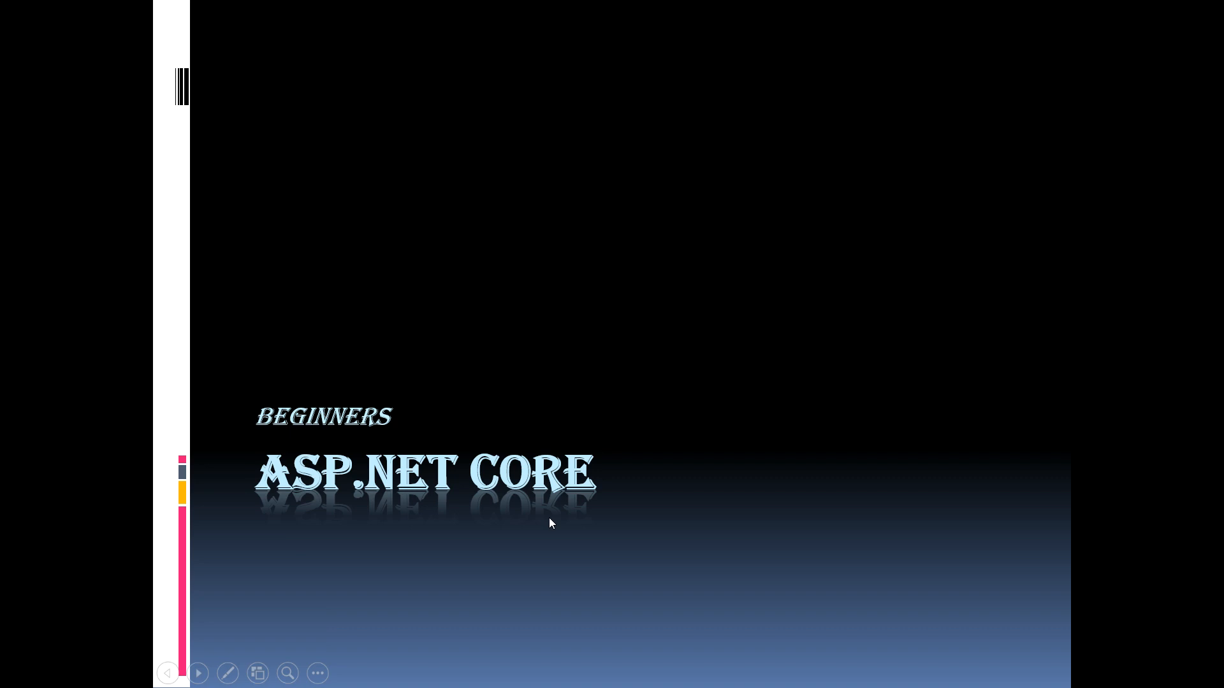
pyautogui.moveTo(435, 537)
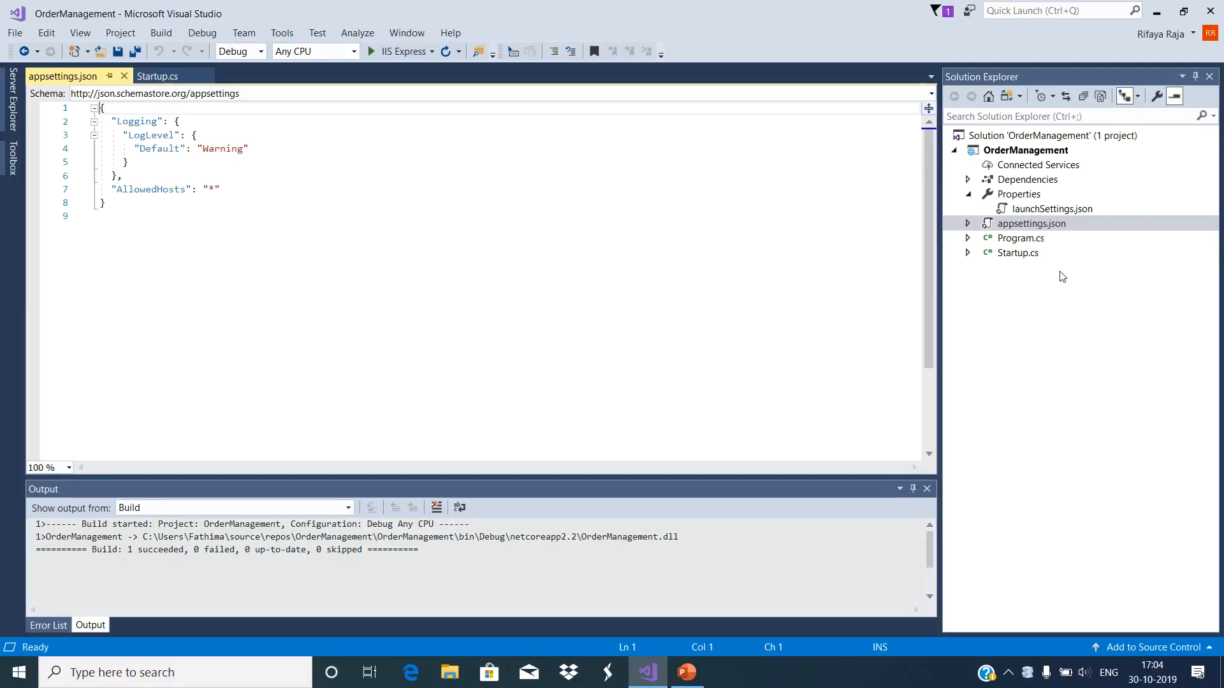
pyautogui.moveTo(430, 210)
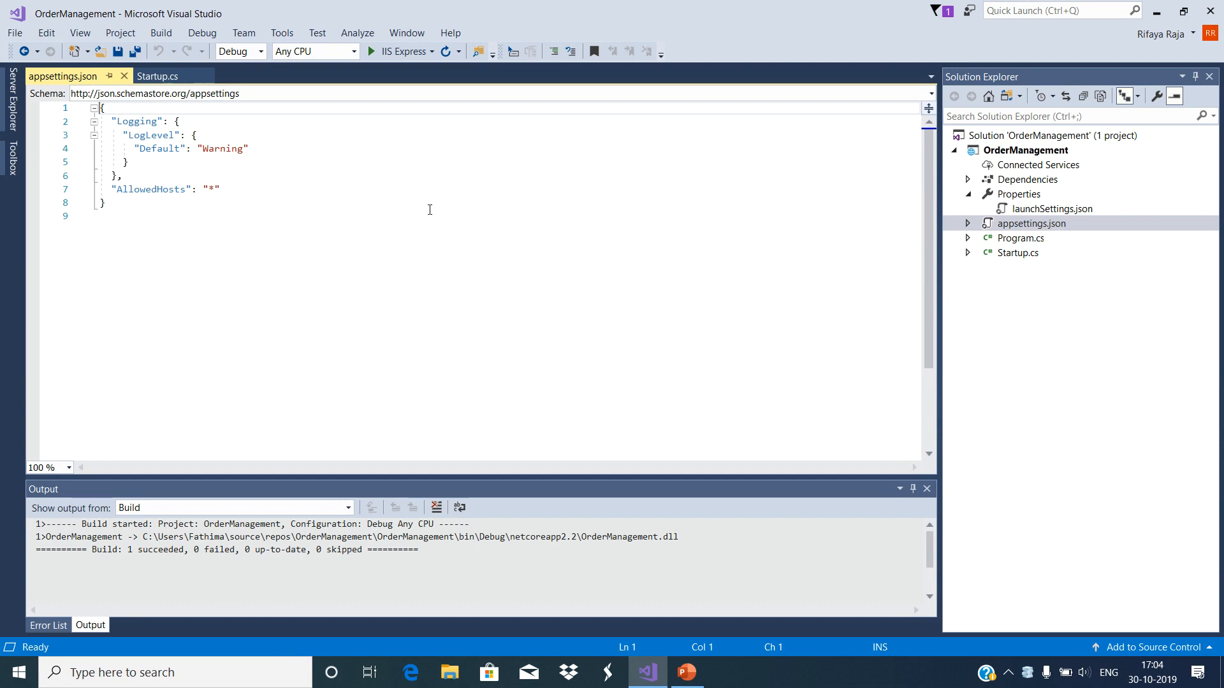
pyautogui.moveTo(225, 174)
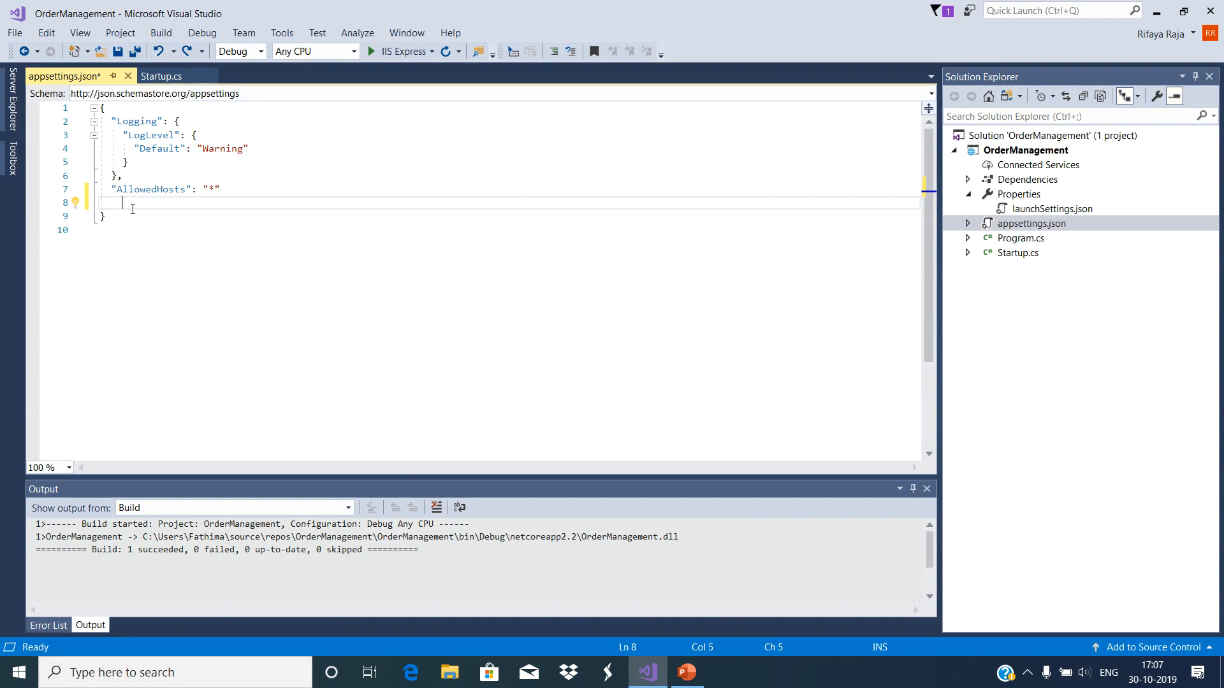
# Add "FirstKey": "Key from appsettings.json" as a new entry in appsettings.json
pyautogui.write('"FirstKey": "Key from appsettings.json"')
pyautogui.click(509, 189)
pyautogui.write(',')
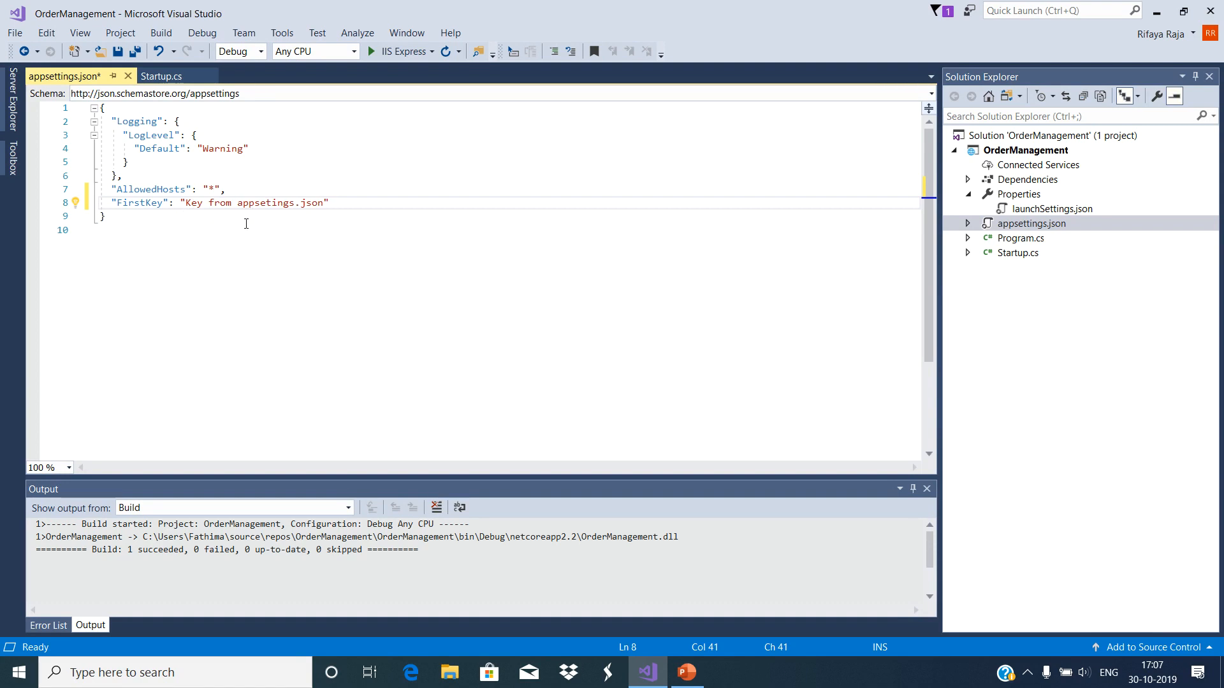
pyautogui.moveTo(165, 76)
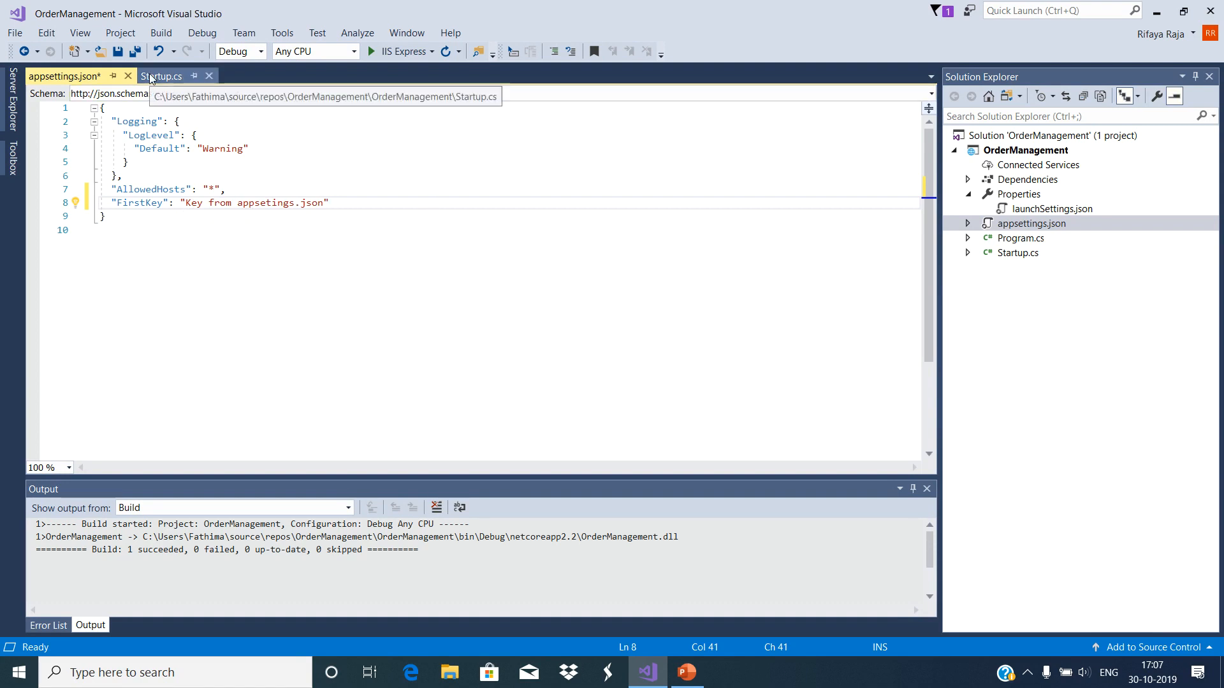
# Save the settings, then give Startup a ctor taking IConfiguration config stored in a generated _config field
pyautogui.click(166, 77)
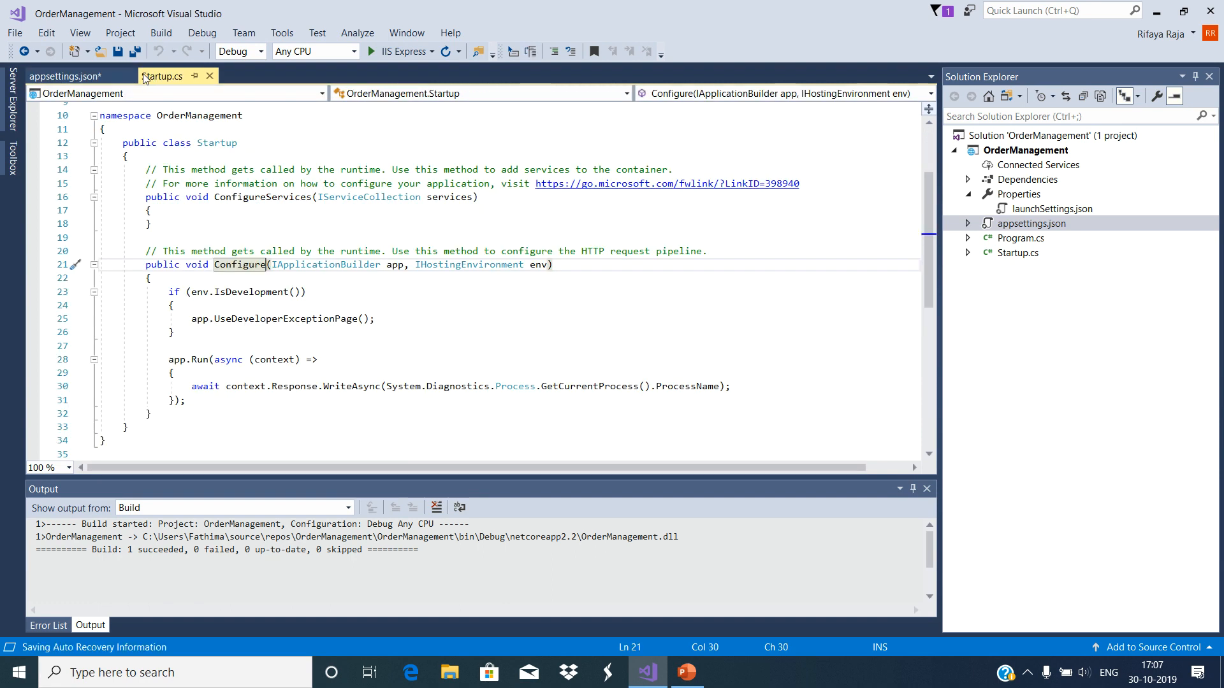
pyautogui.press('ctrl+s')
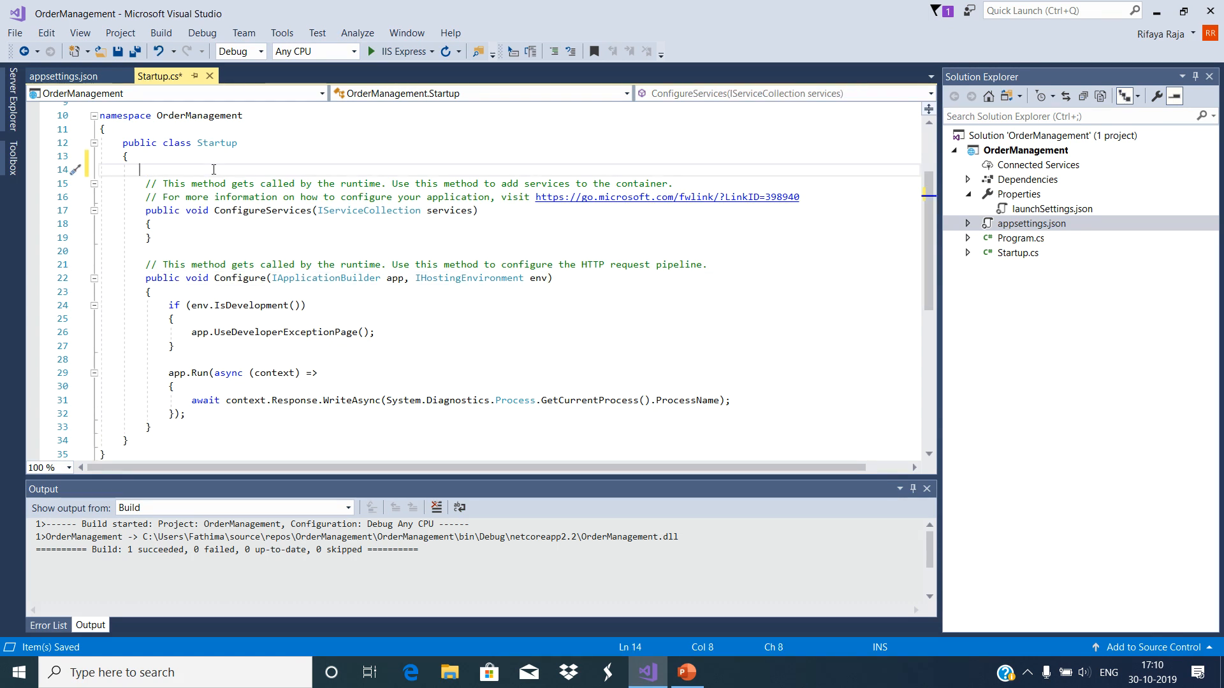
pyautogui.write('ctor')
pyautogui.write('_config = config;')
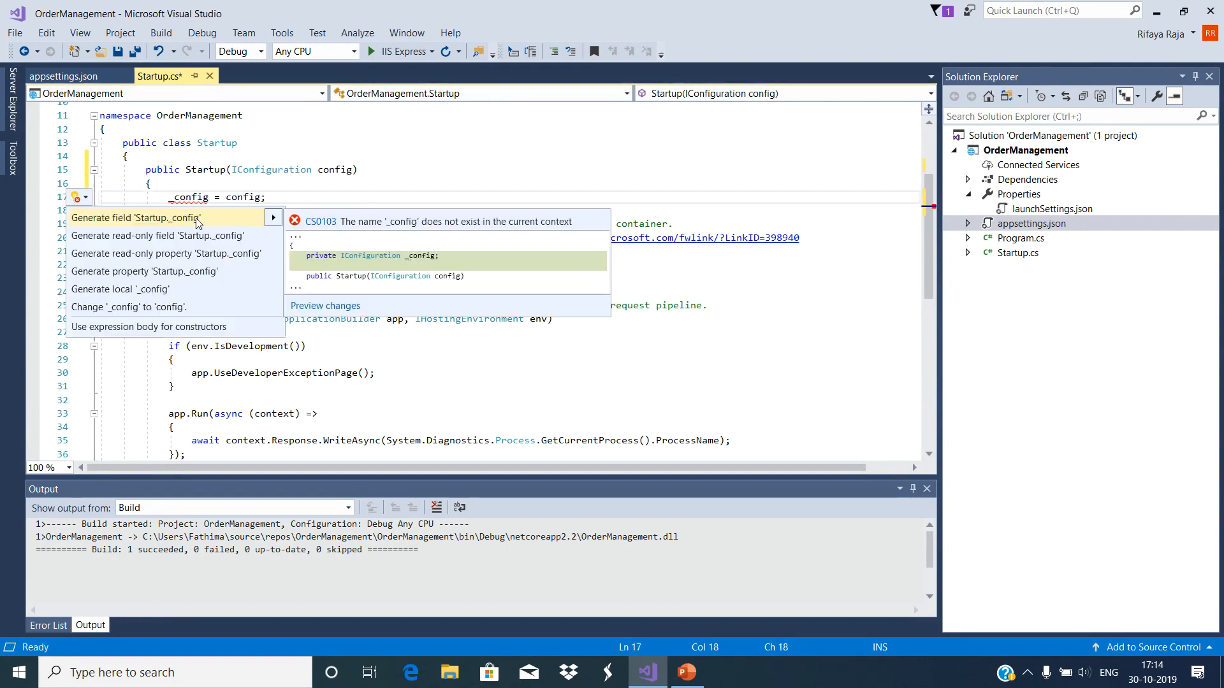
pyautogui.moveTo(359, 255)
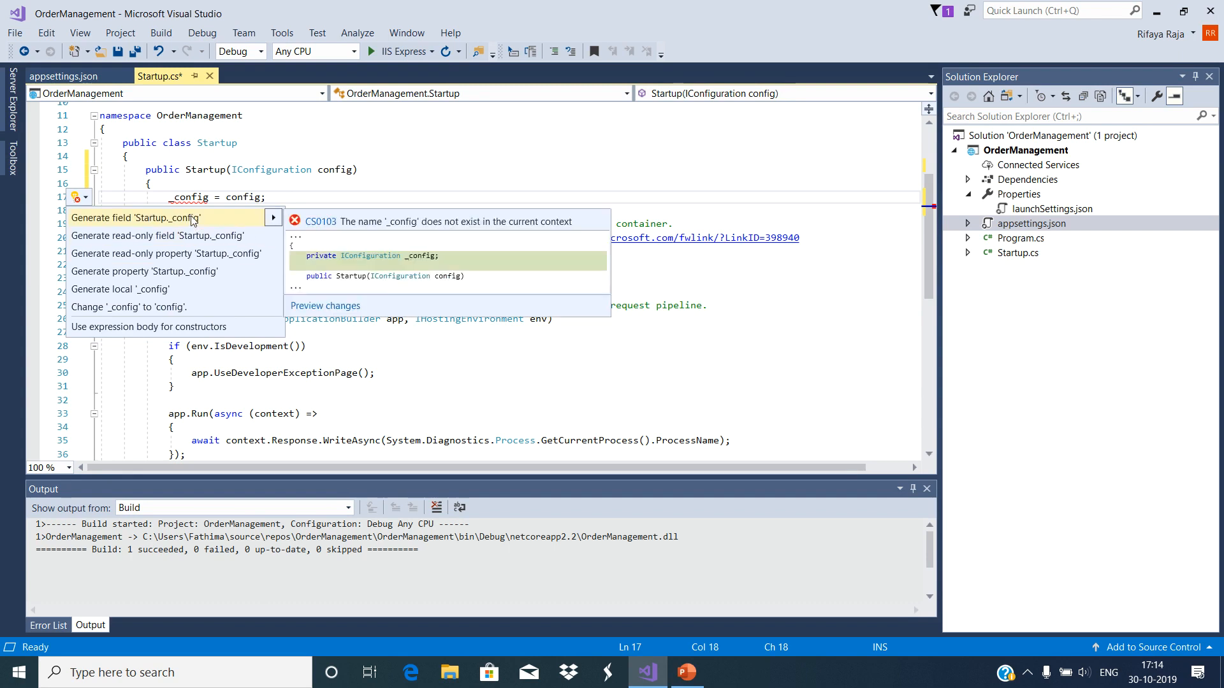
pyautogui.click(137, 217)
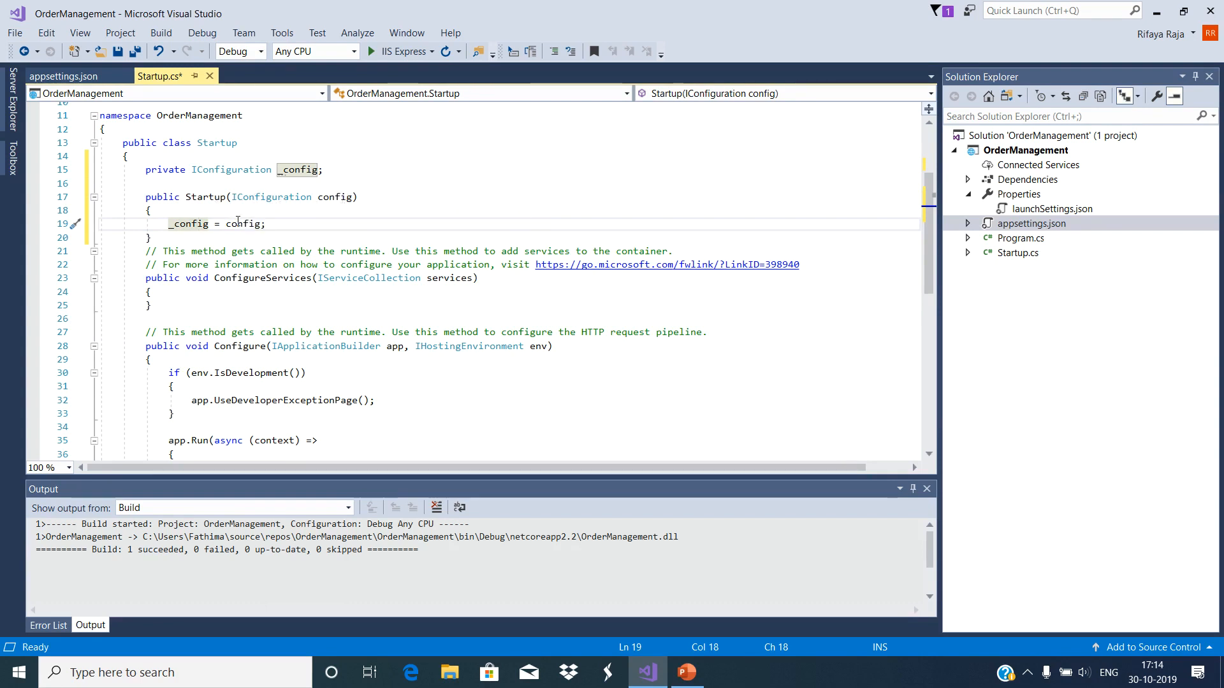
pyautogui.moveTo(186, 223)
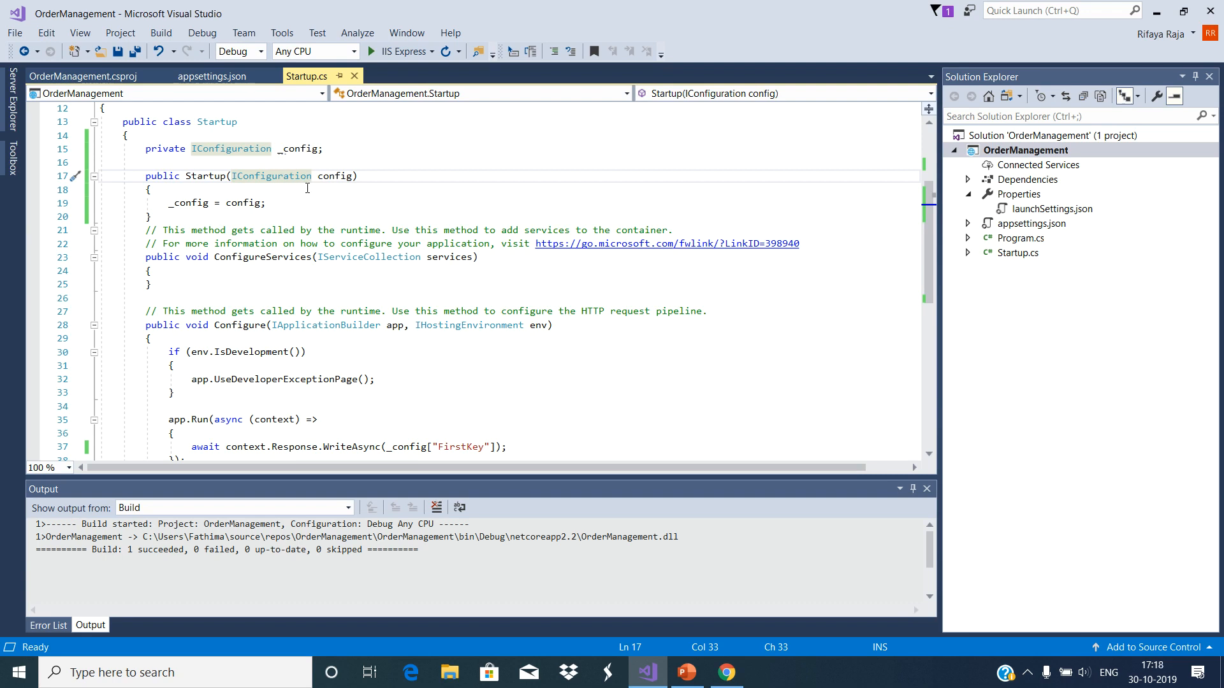
pyautogui.moveTo(311, 209)
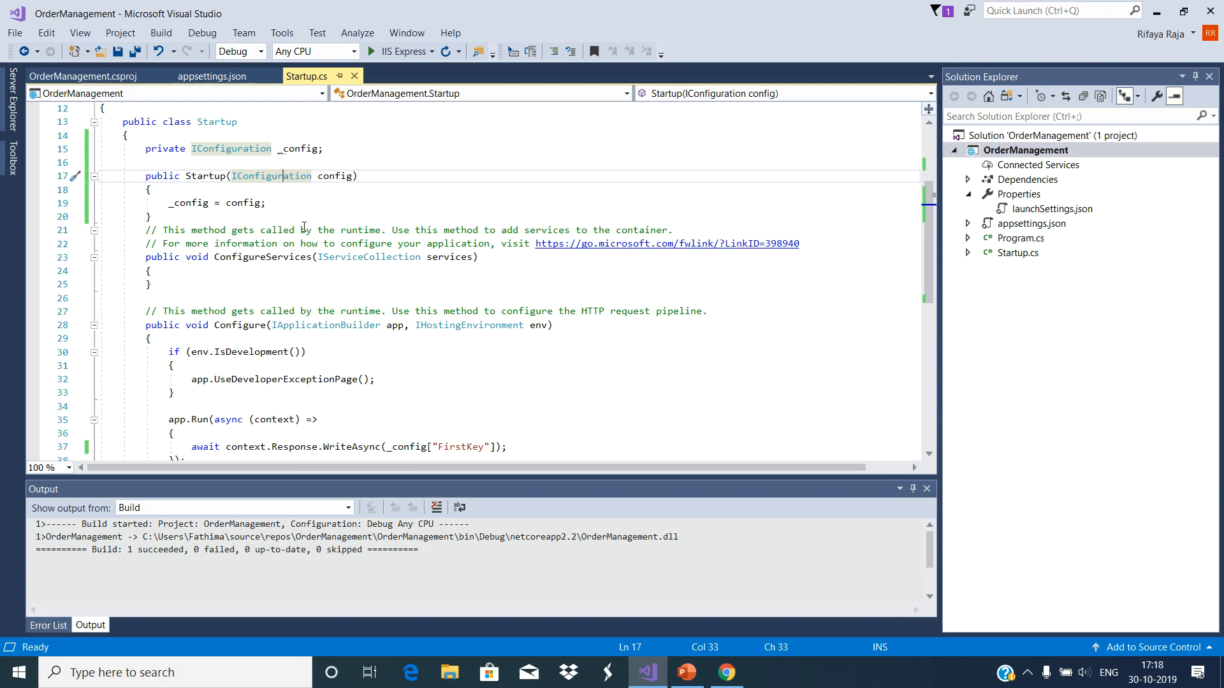
pyautogui.moveTo(391, 159)
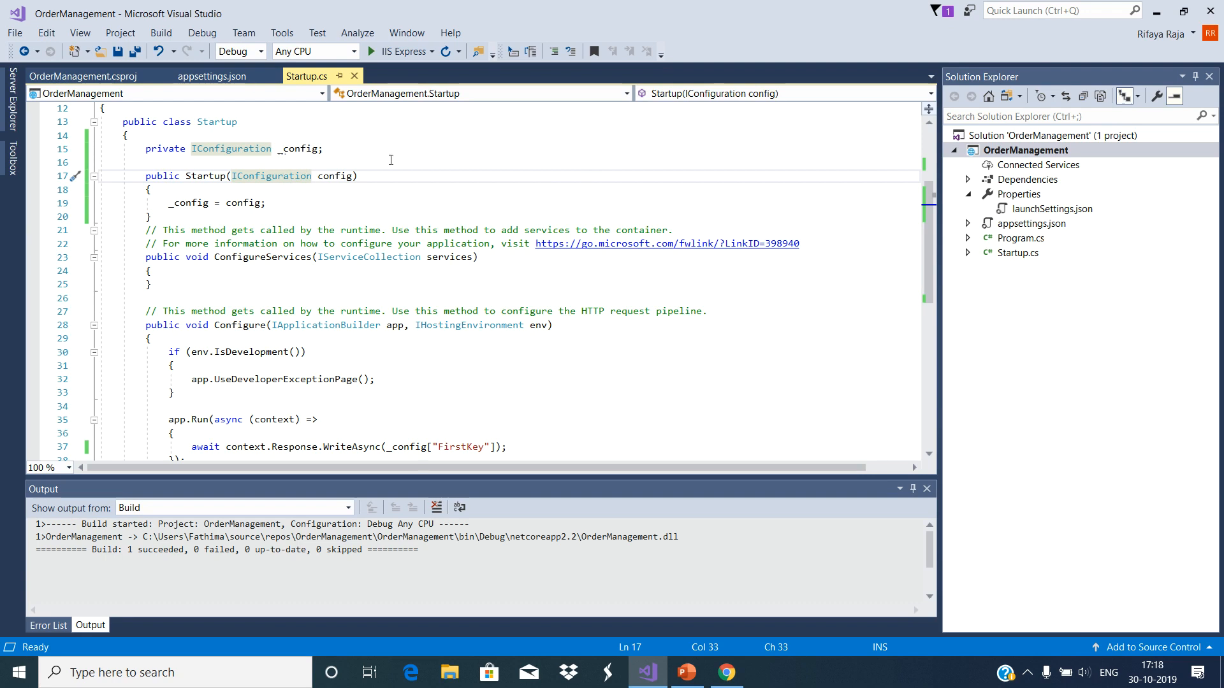
pyautogui.moveTo(474, 158)
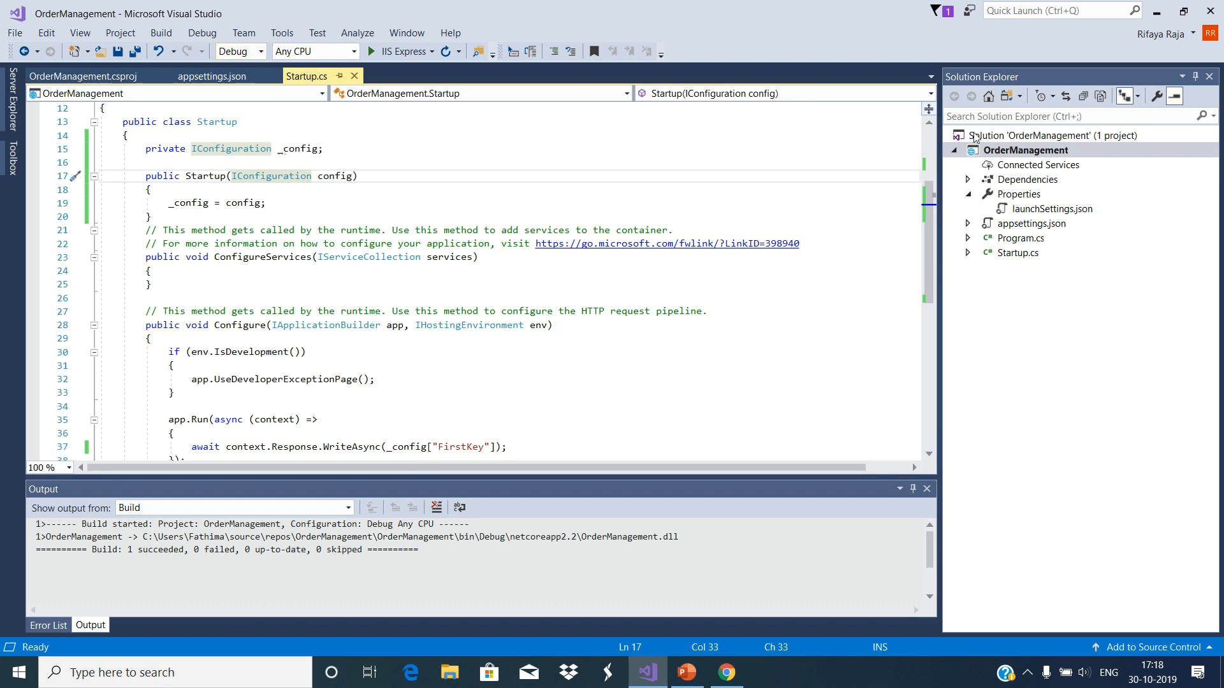
pyautogui.moveTo(289, 176)
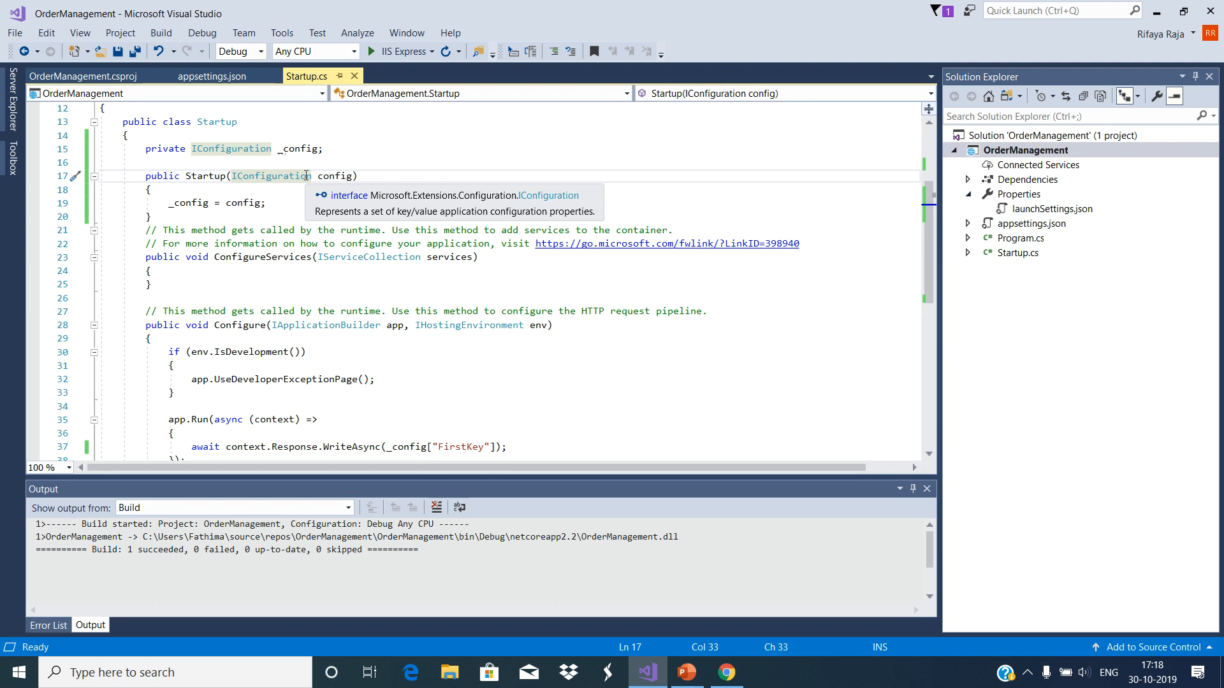
pyautogui.moveTo(283, 184)
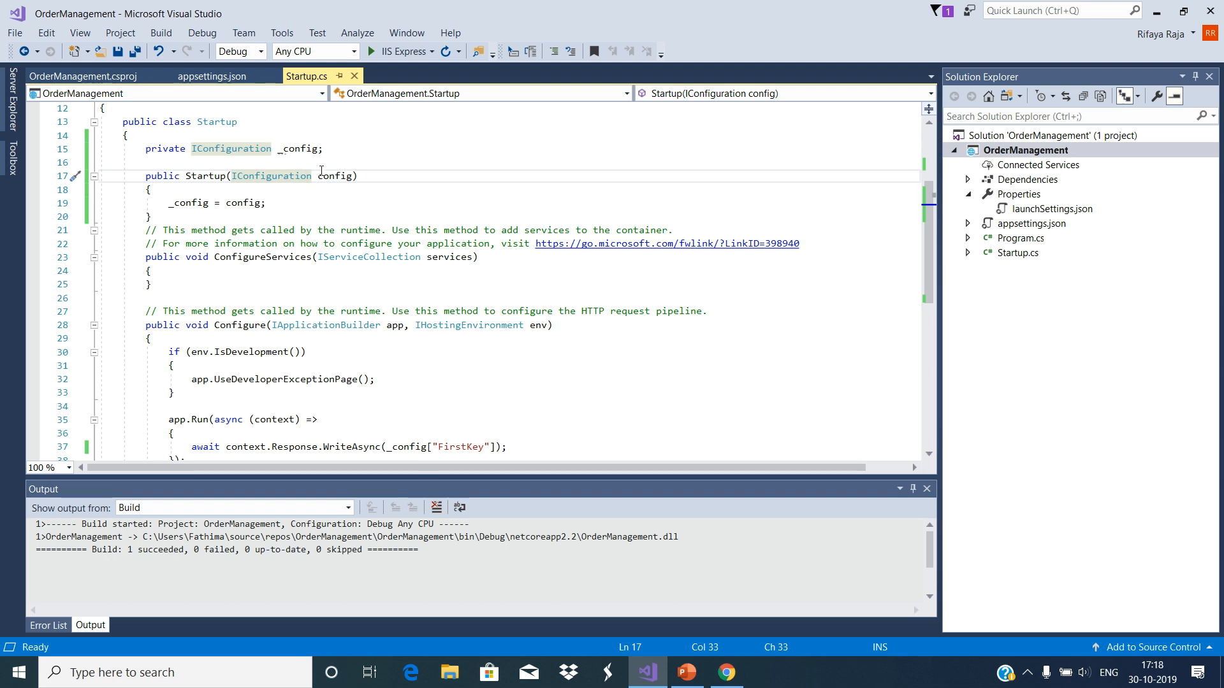
pyautogui.moveTo(296, 176)
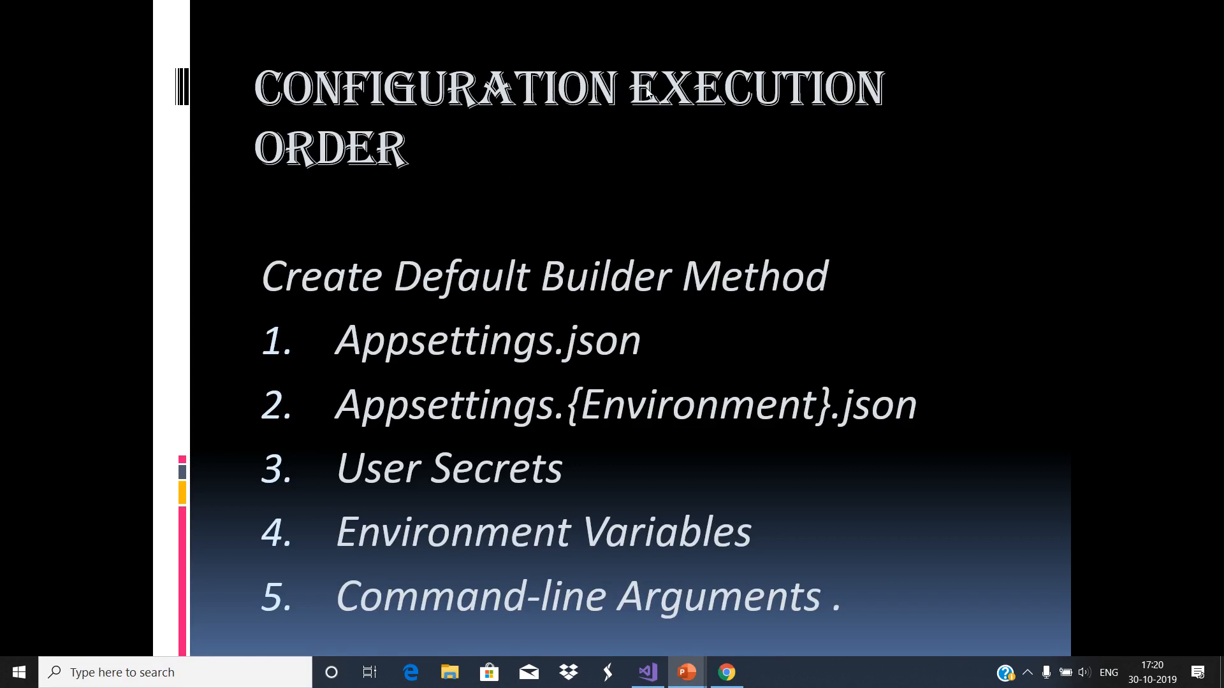
pyautogui.moveTo(685, 109)
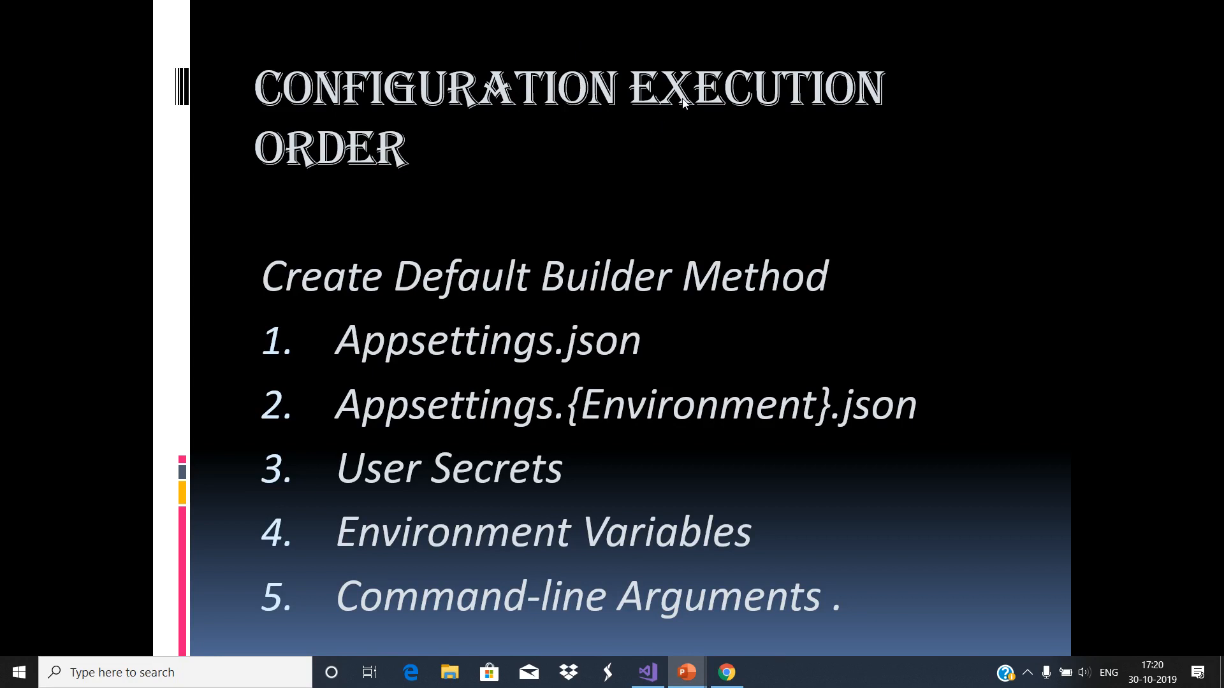
pyautogui.moveTo(622, 164)
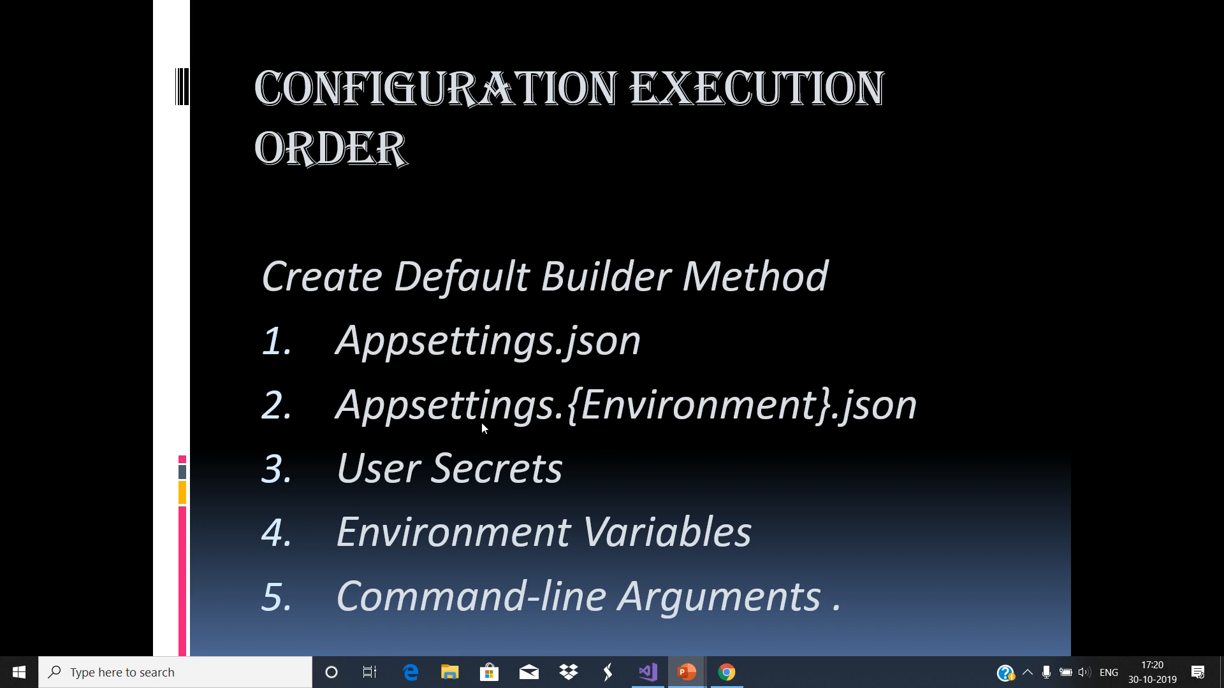
pyautogui.moveTo(428, 434)
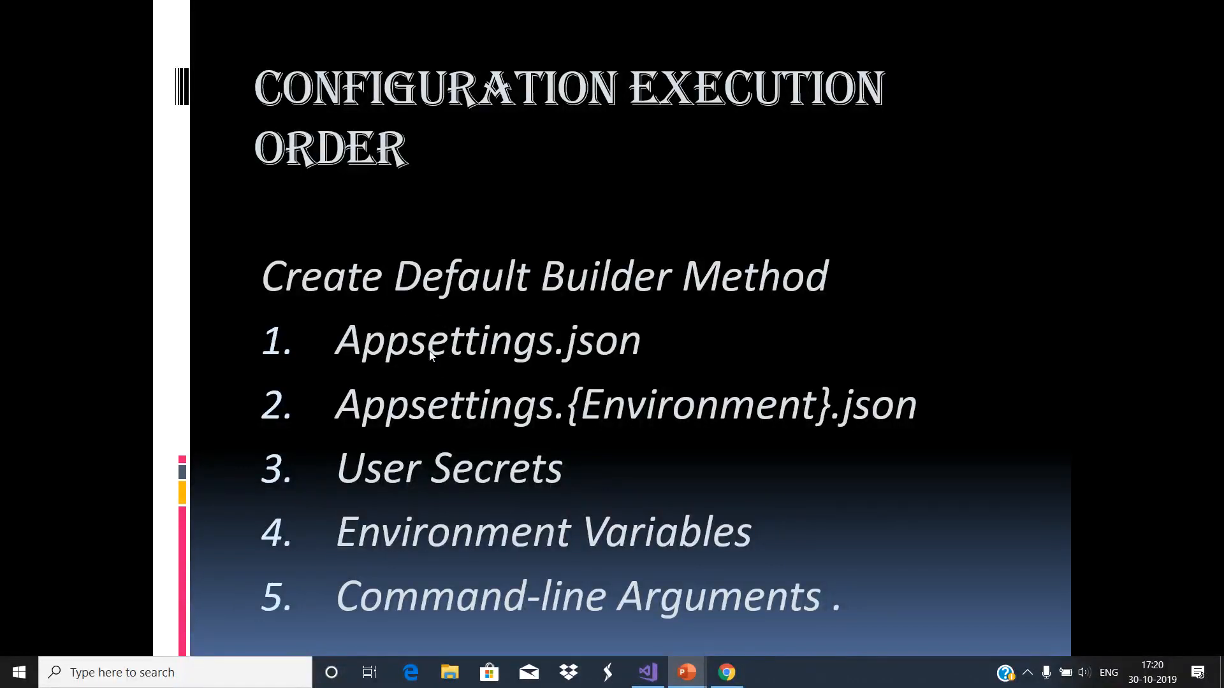
pyautogui.moveTo(607, 375)
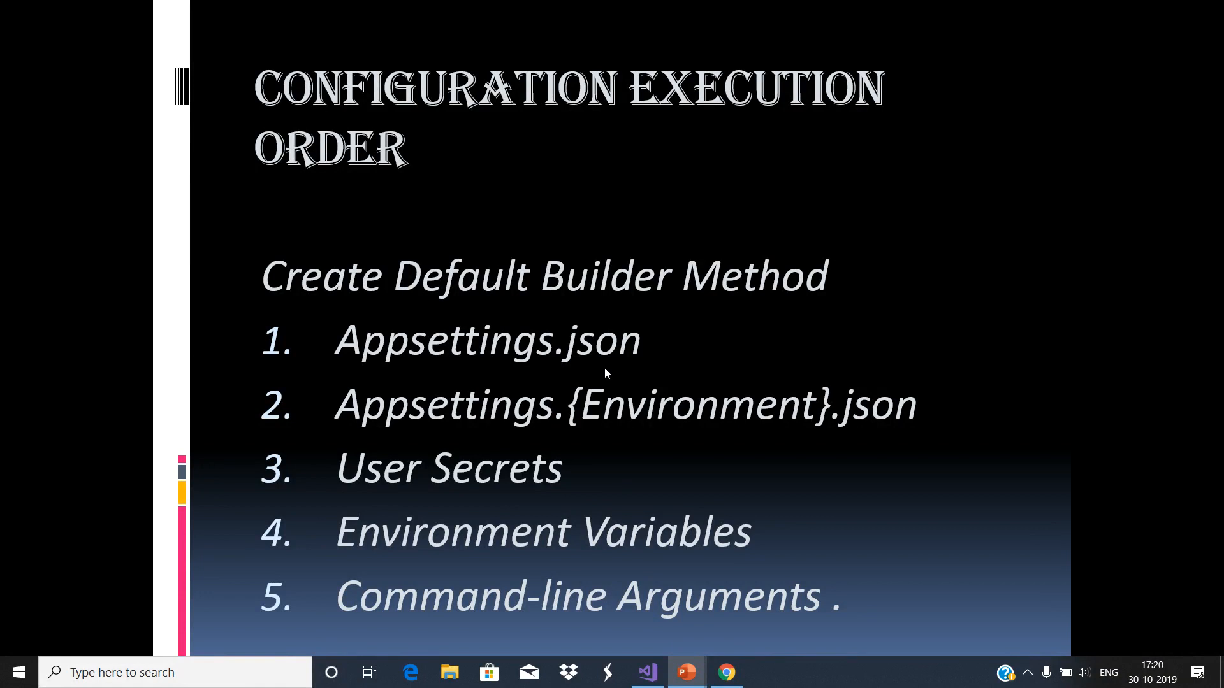
pyautogui.moveTo(436, 428)
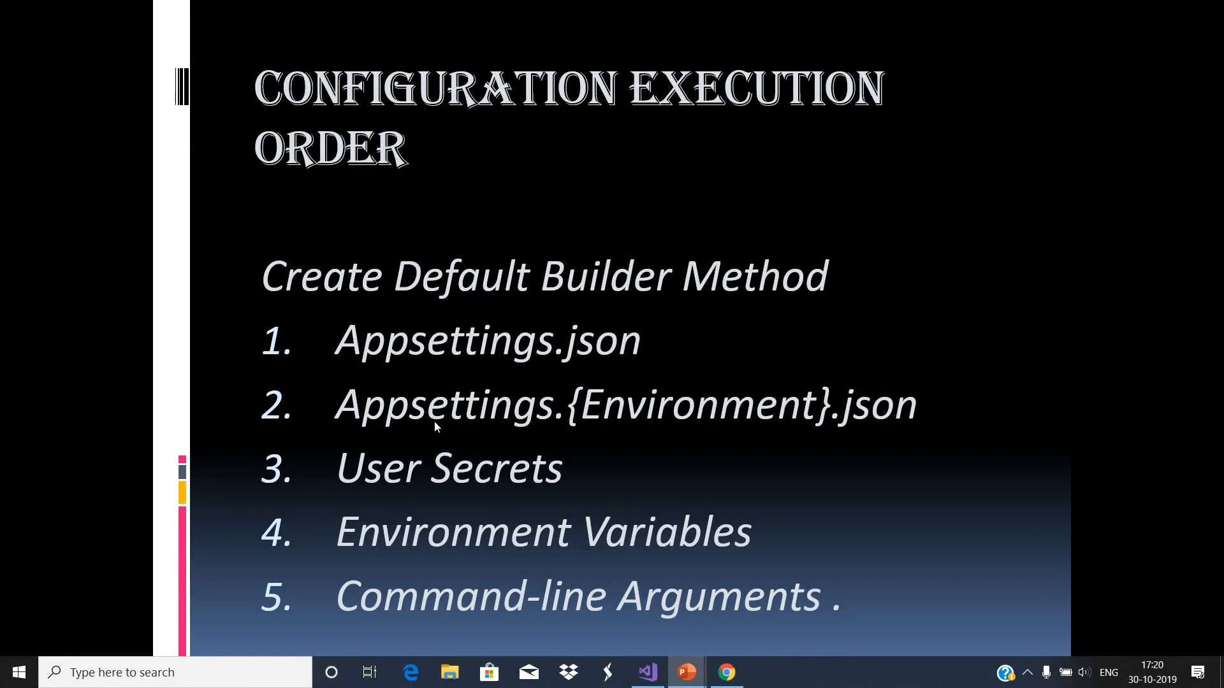
pyautogui.moveTo(520, 441)
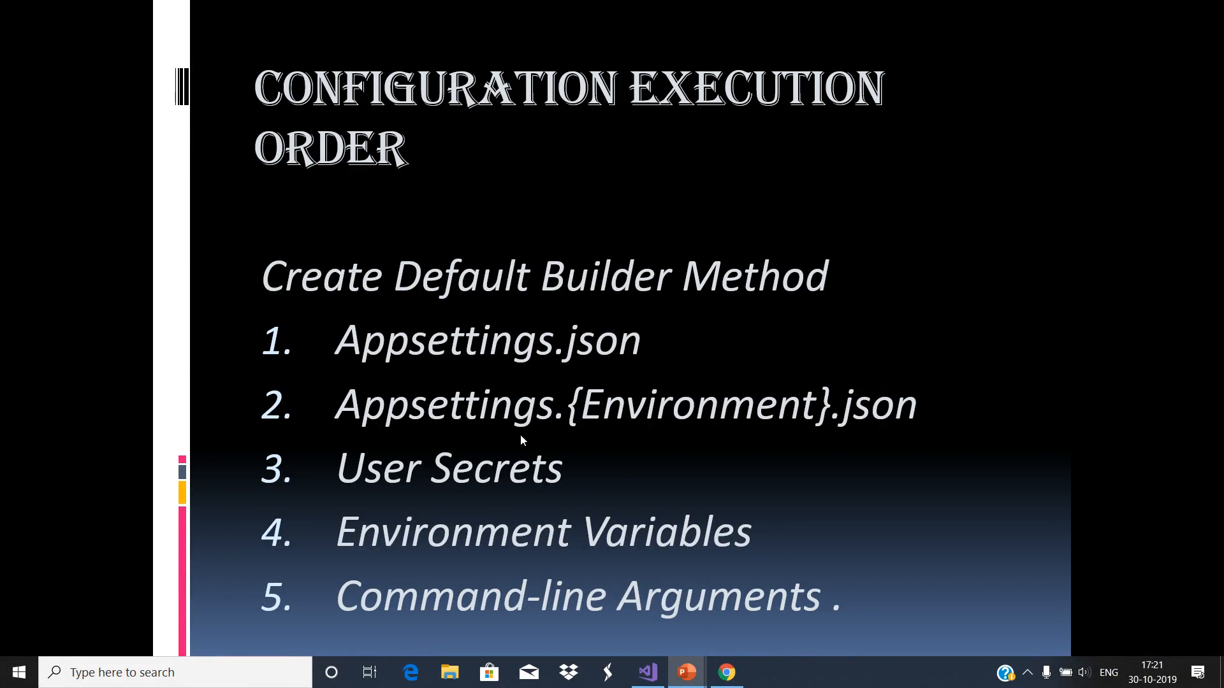
pyautogui.moveTo(949, 440)
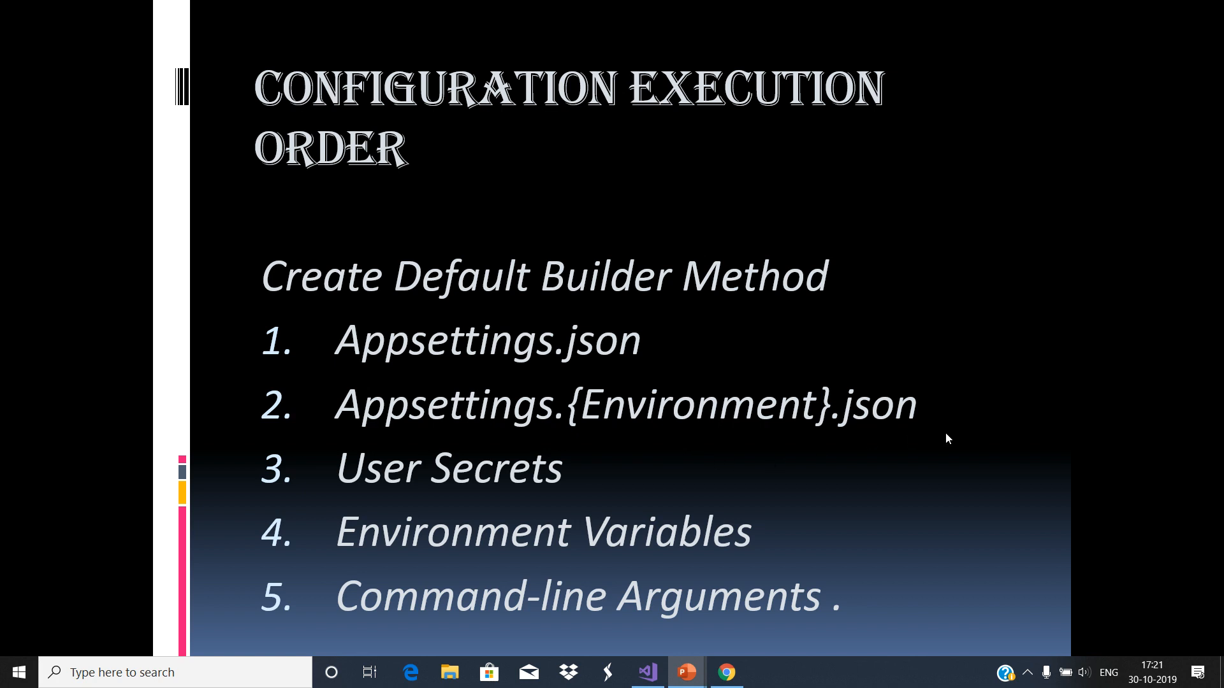
pyautogui.moveTo(781, 418)
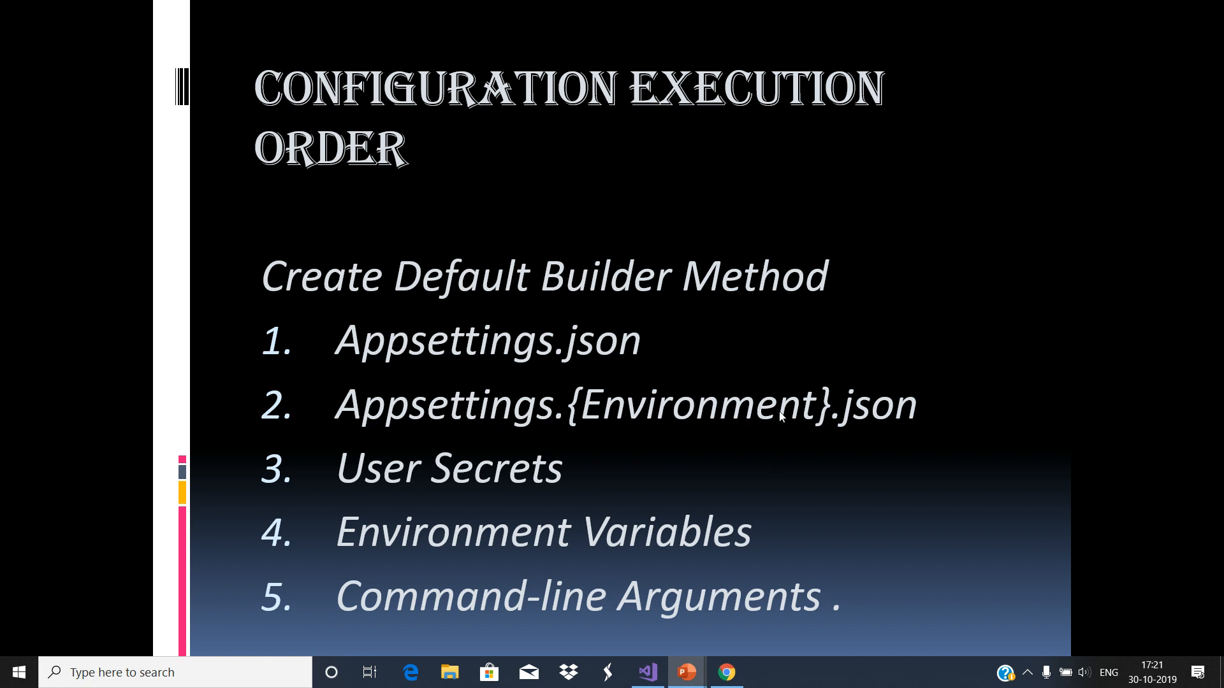
pyautogui.moveTo(519, 483)
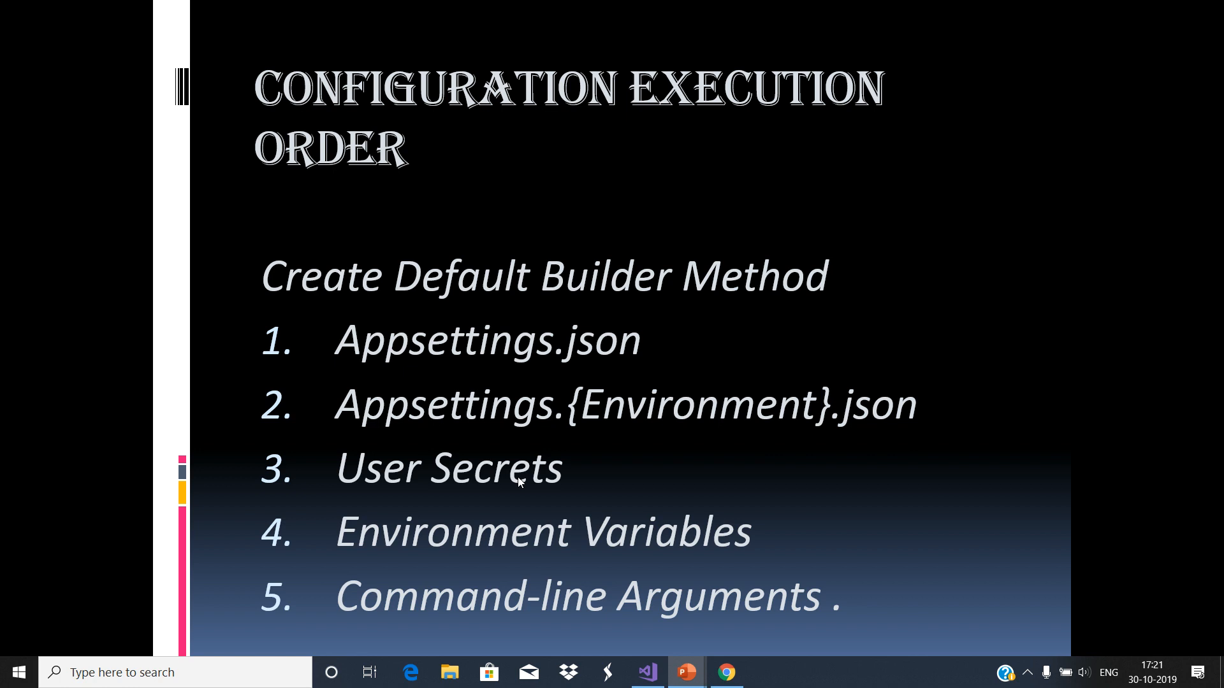
pyautogui.moveTo(472, 496)
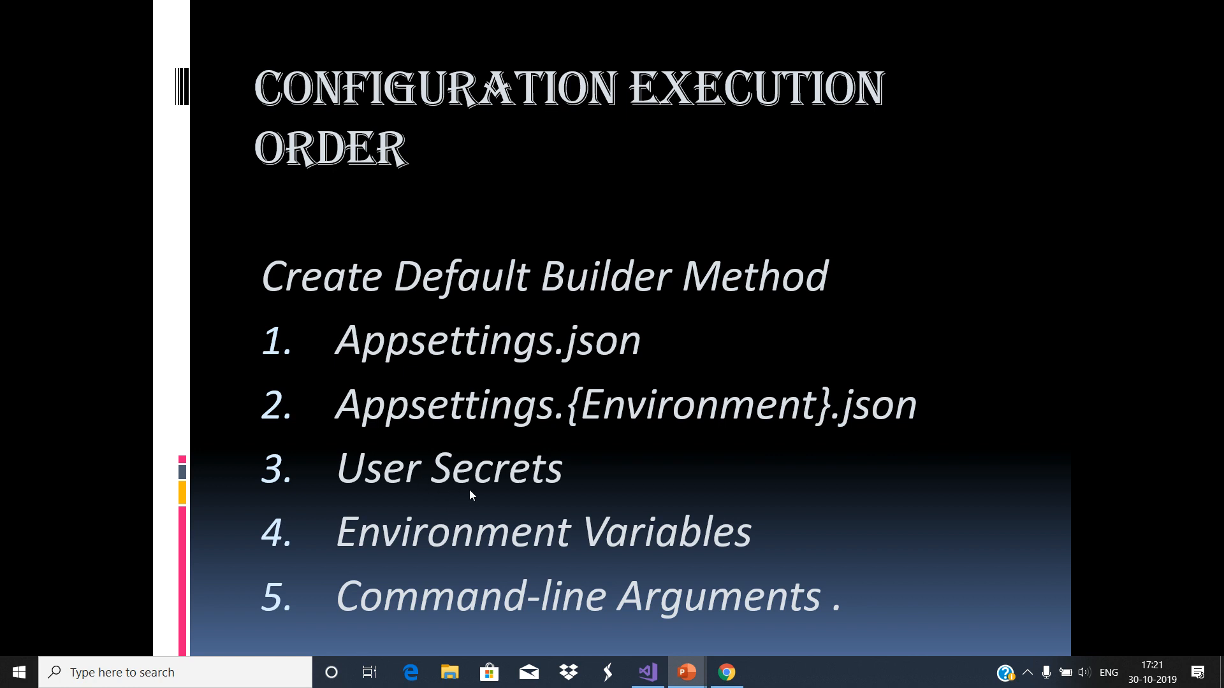
pyautogui.moveTo(691, 579)
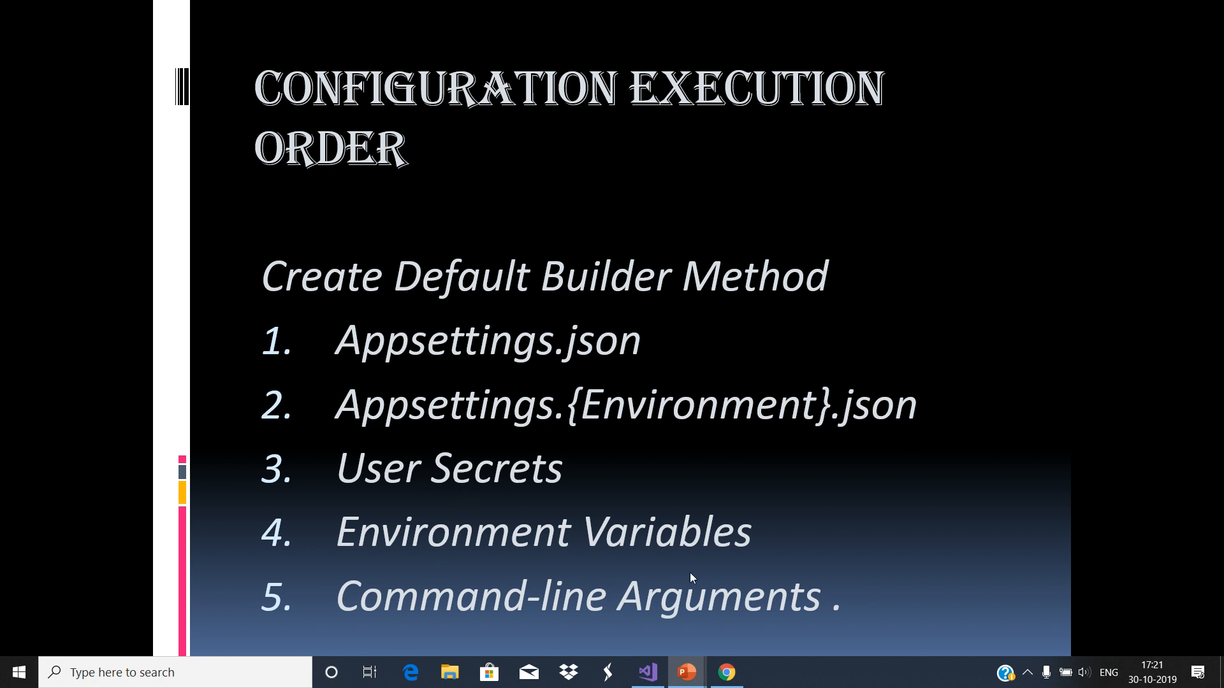
pyautogui.moveTo(487, 551)
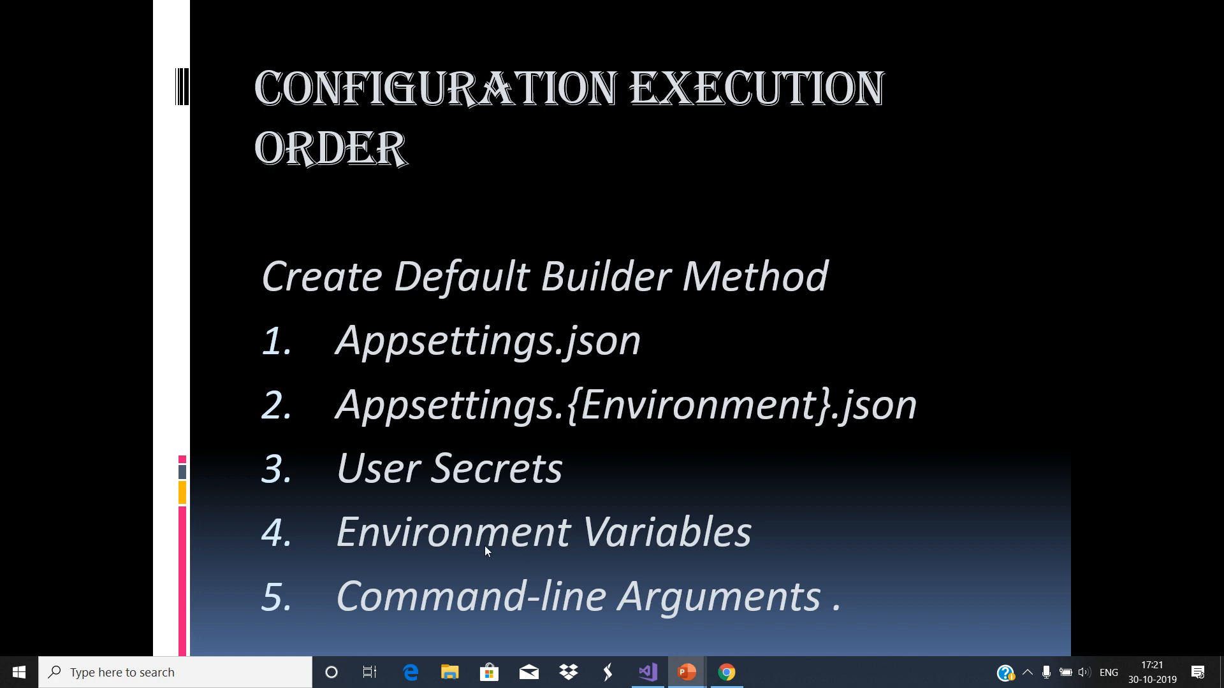
pyautogui.moveTo(500, 640)
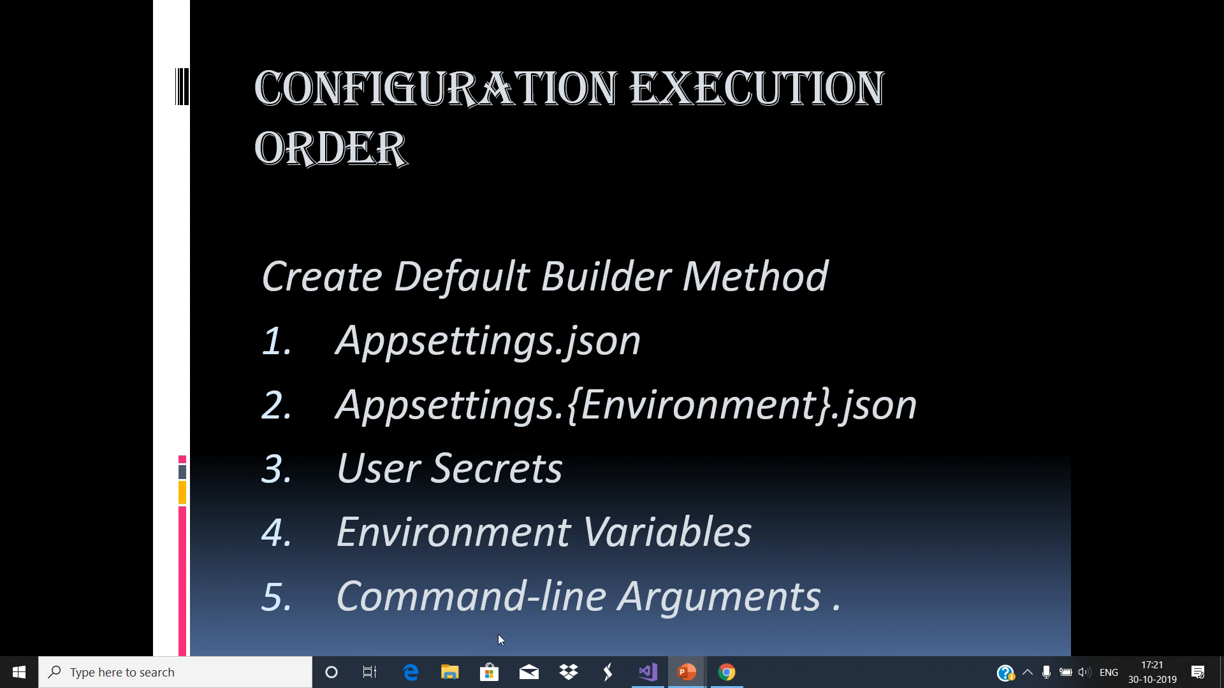
pyautogui.moveTo(733, 630)
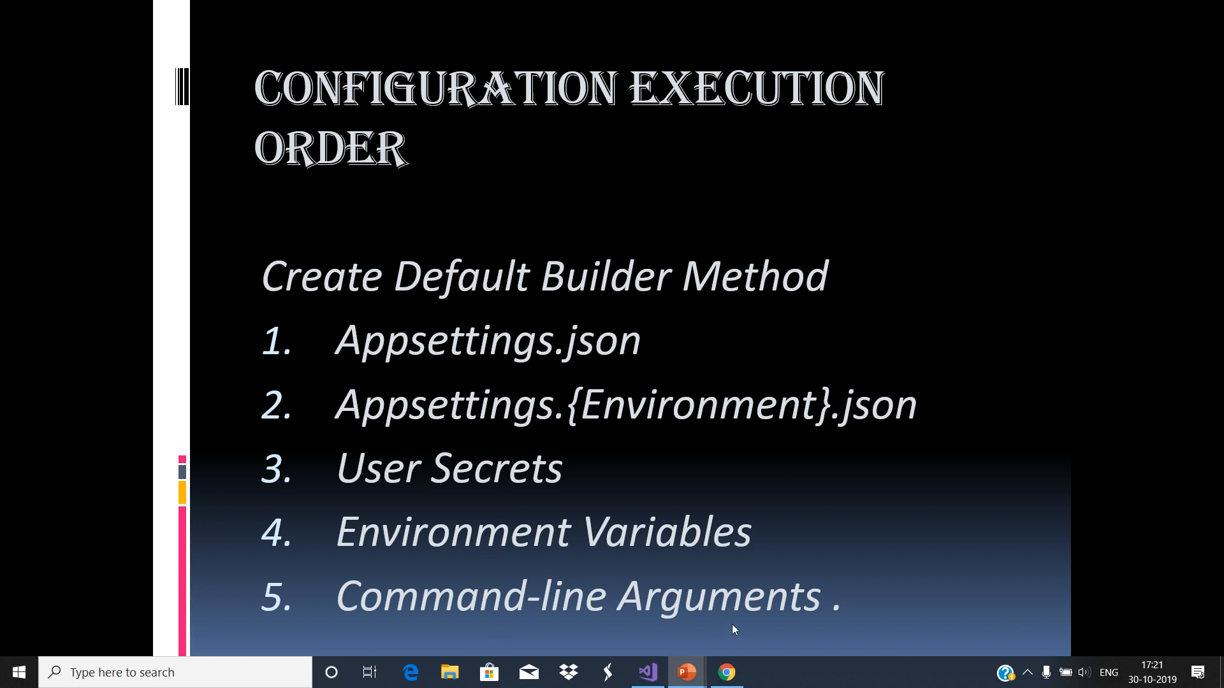
pyautogui.moveTo(536, 451)
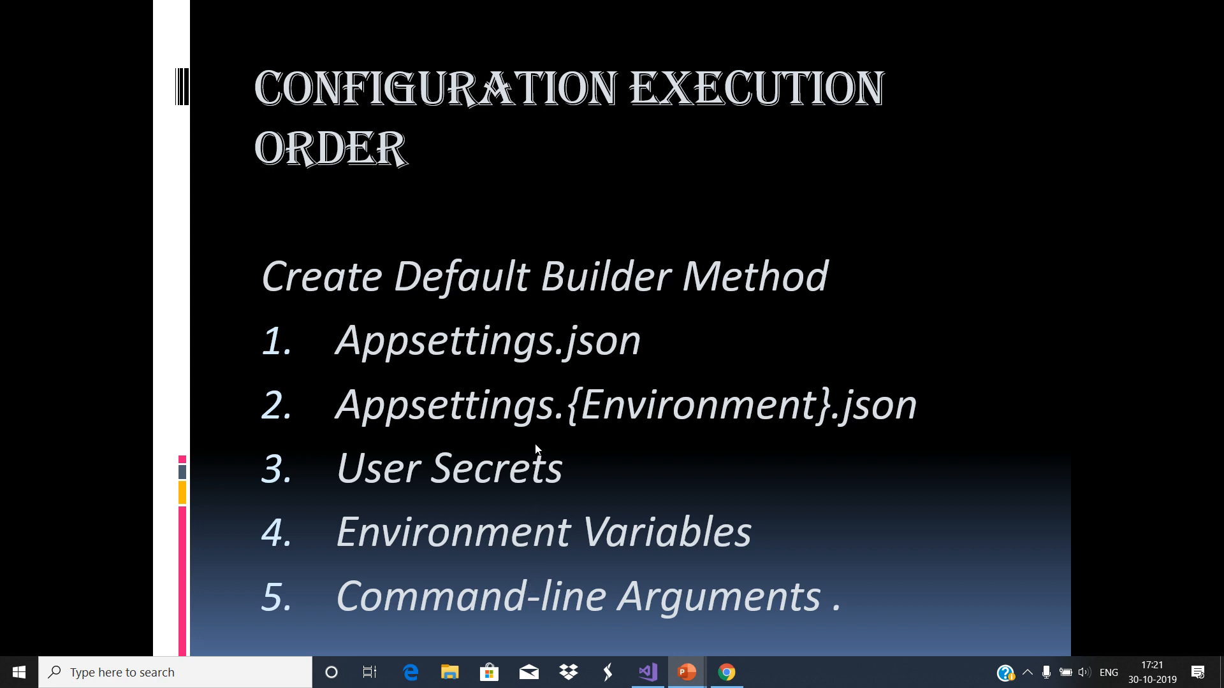
pyautogui.moveTo(520, 370)
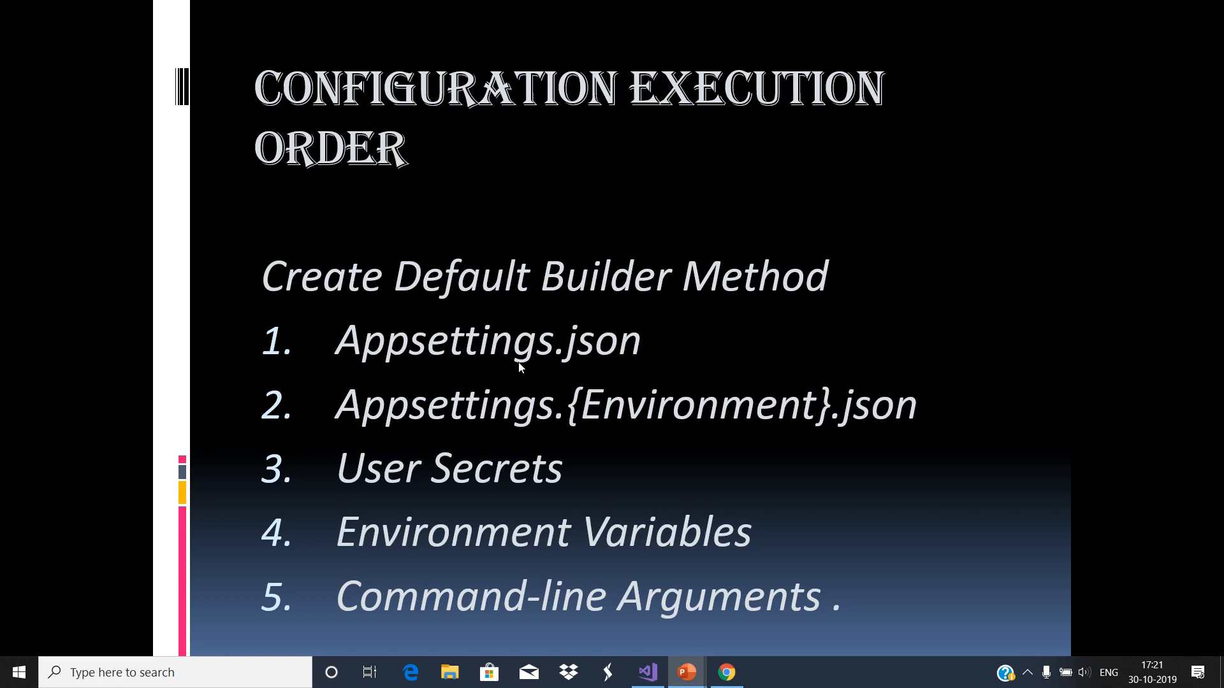
# Return from the slide to the OrderManagement solution with Program.cs open
pyautogui.click(643, 673)
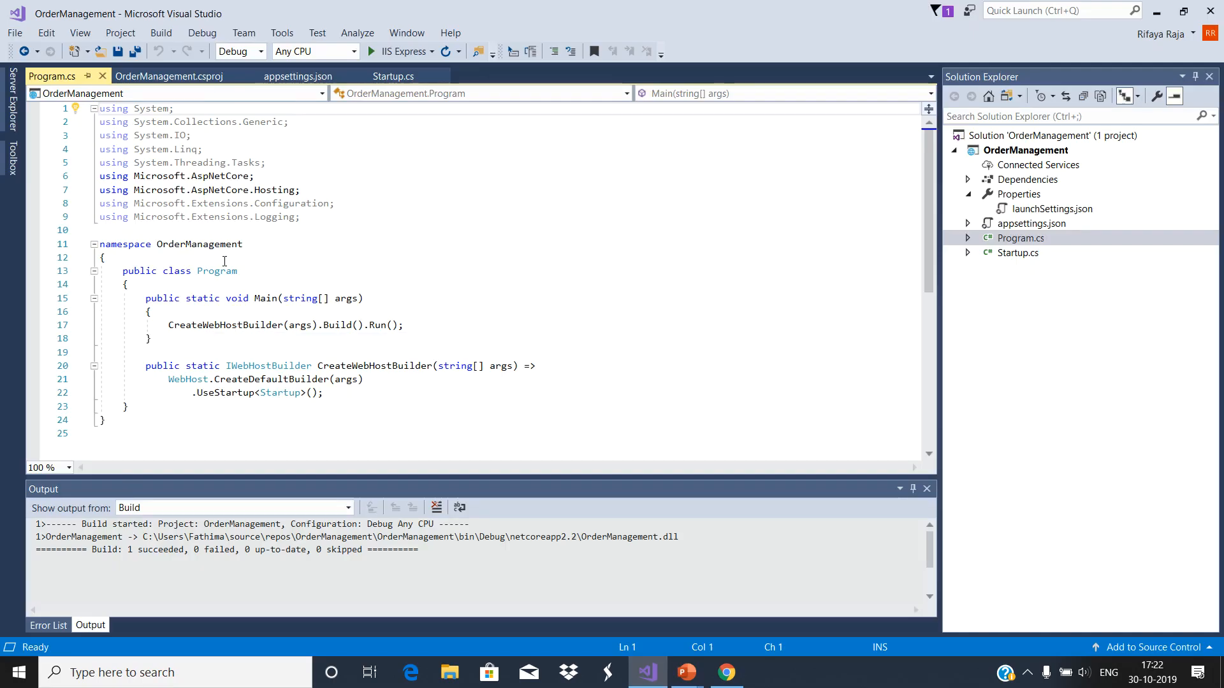
pyautogui.moveTo(192, 328)
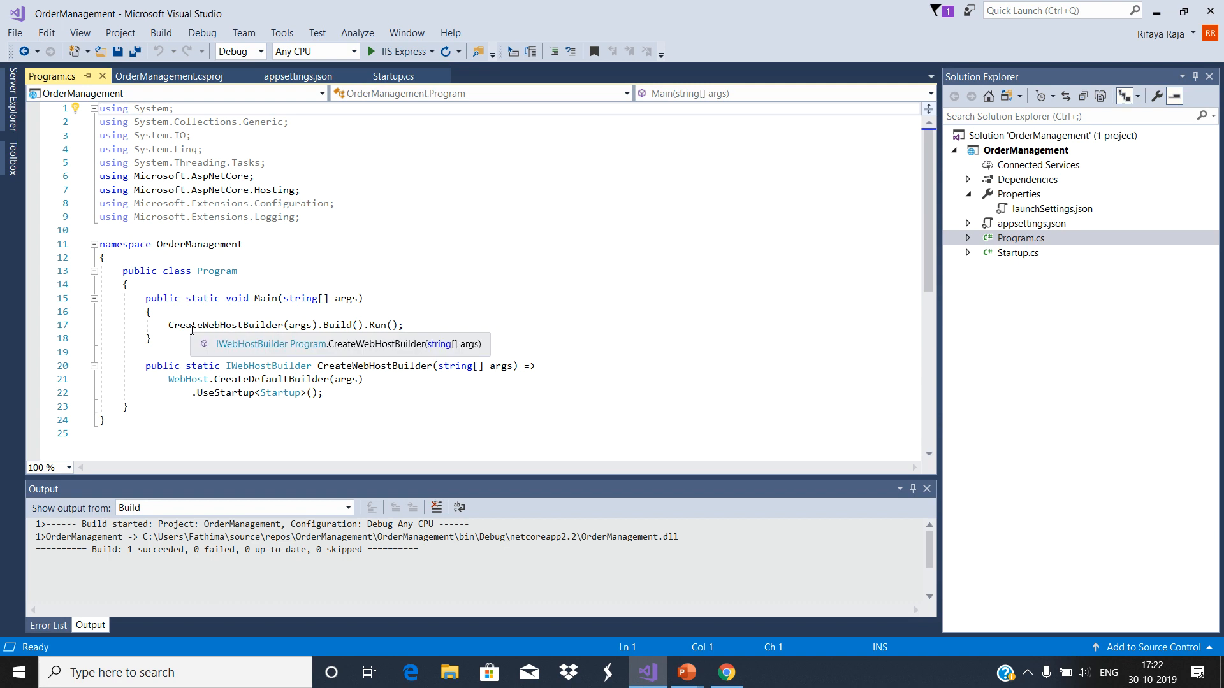
pyautogui.moveTo(250, 337)
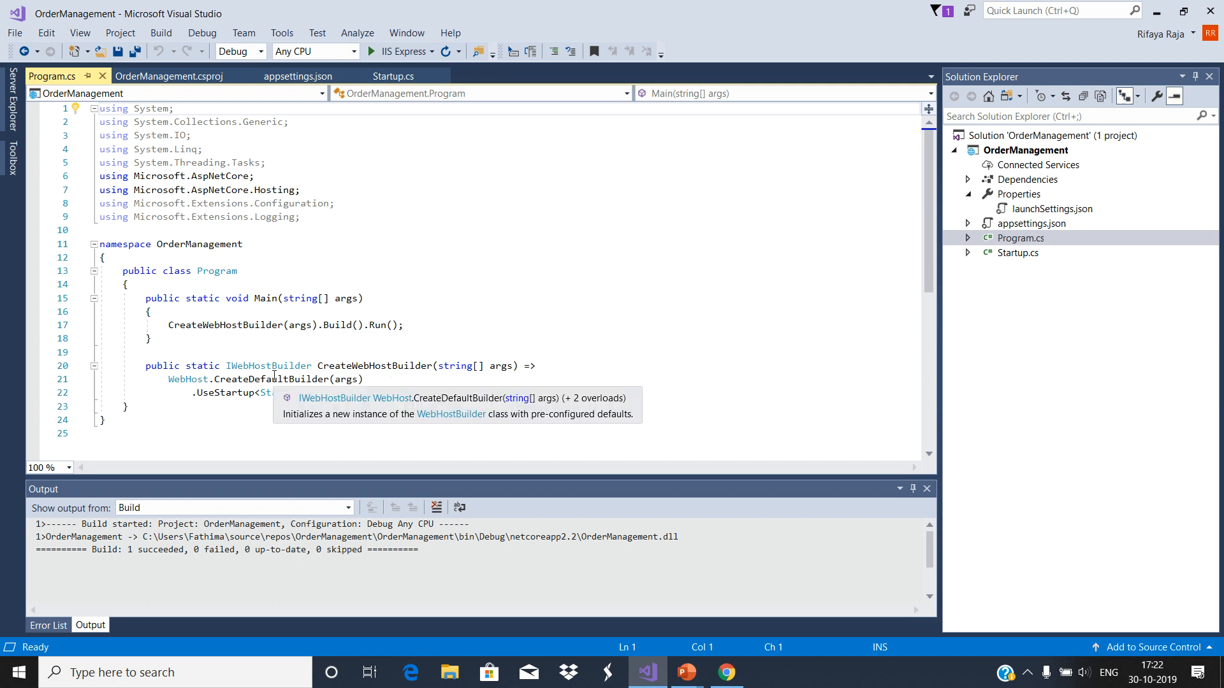
pyautogui.moveTo(266, 366)
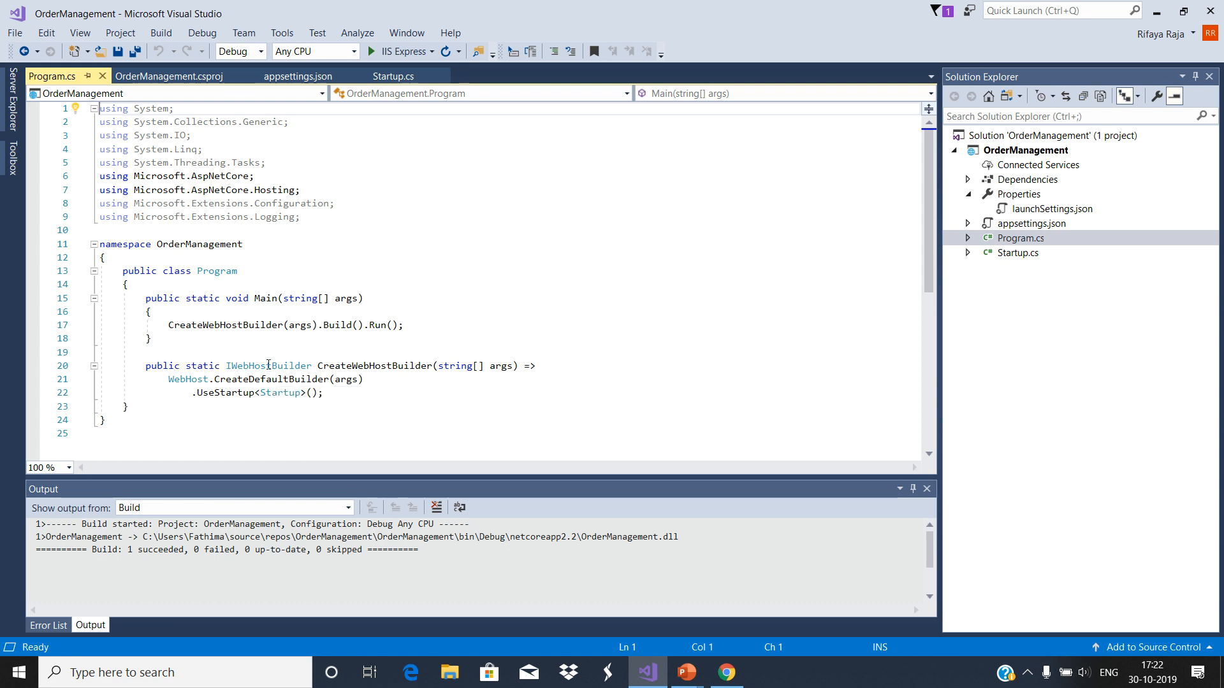
pyautogui.moveTo(270, 384)
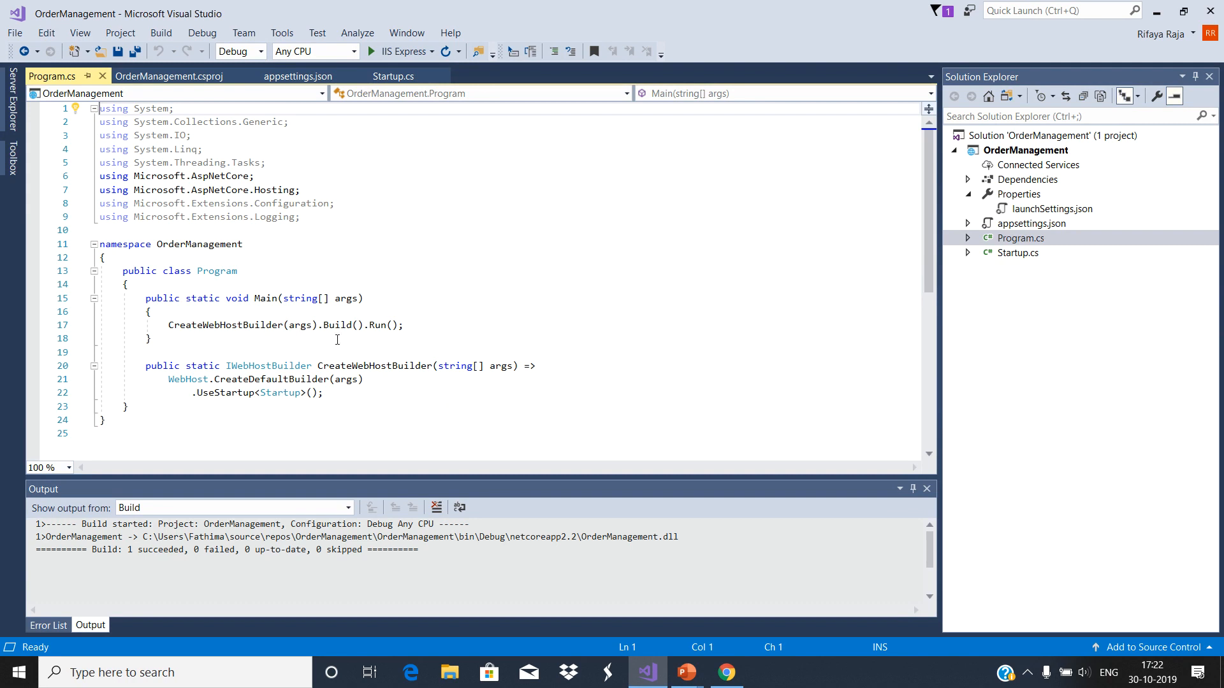
pyautogui.moveTo(683, 592)
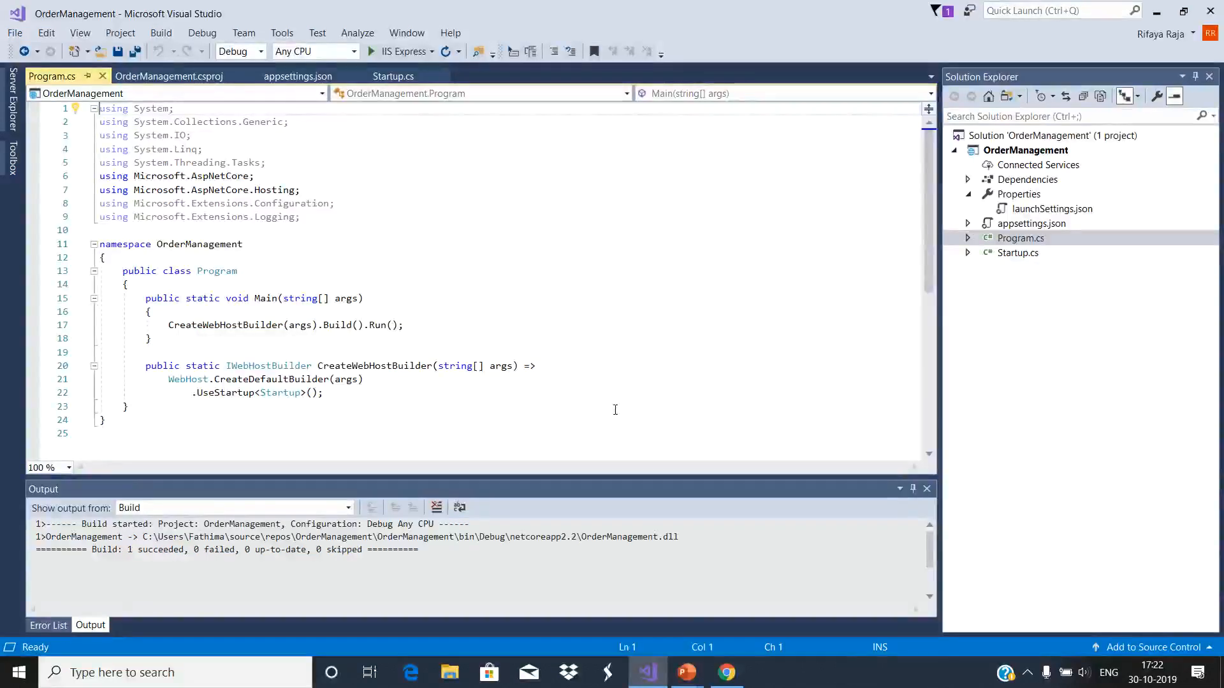
pyautogui.moveTo(289, 267)
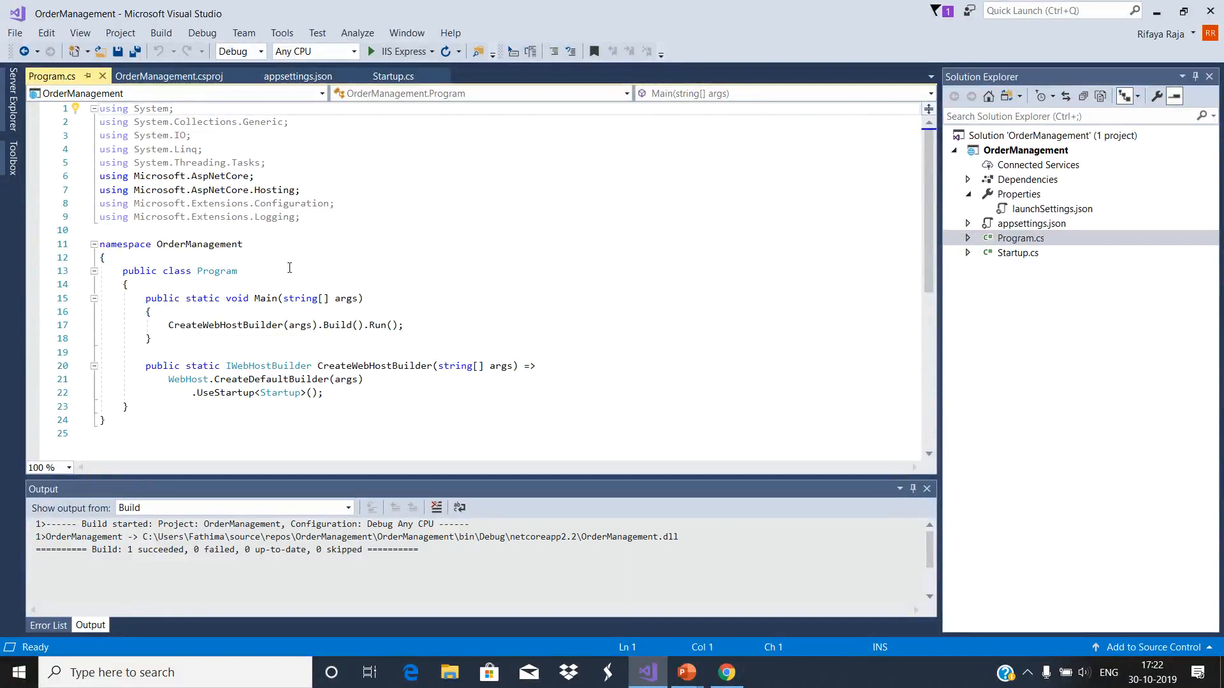
pyautogui.moveTo(189, 380)
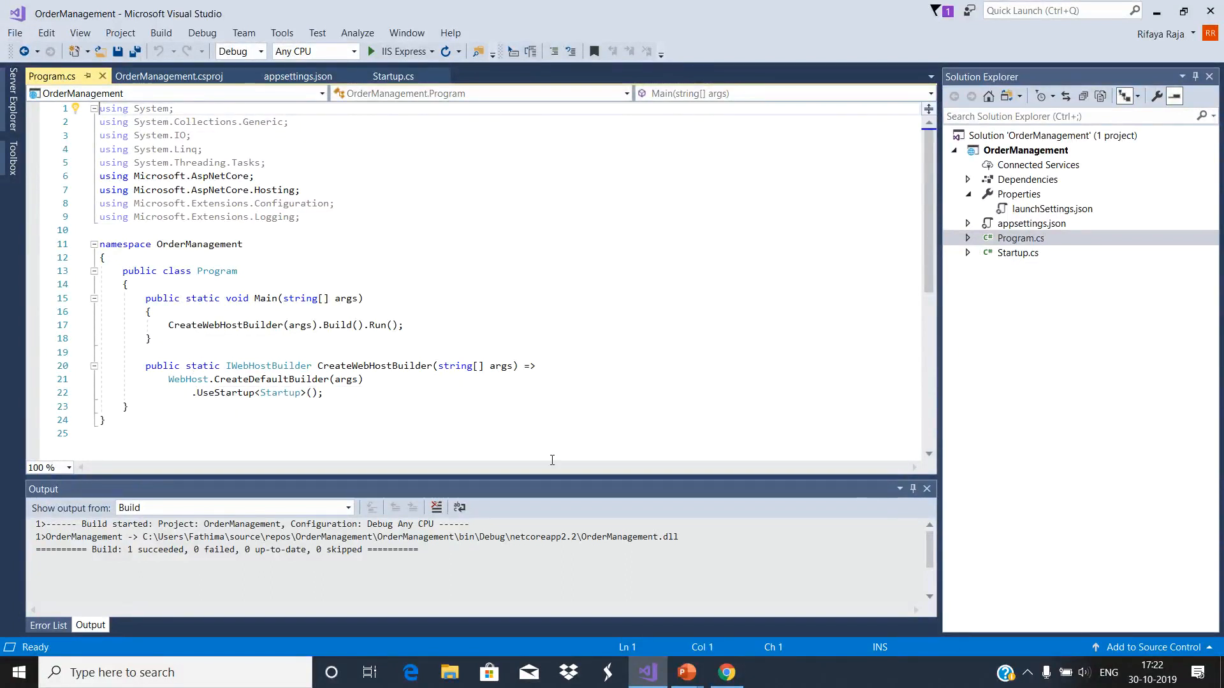
pyautogui.moveTo(553, 469)
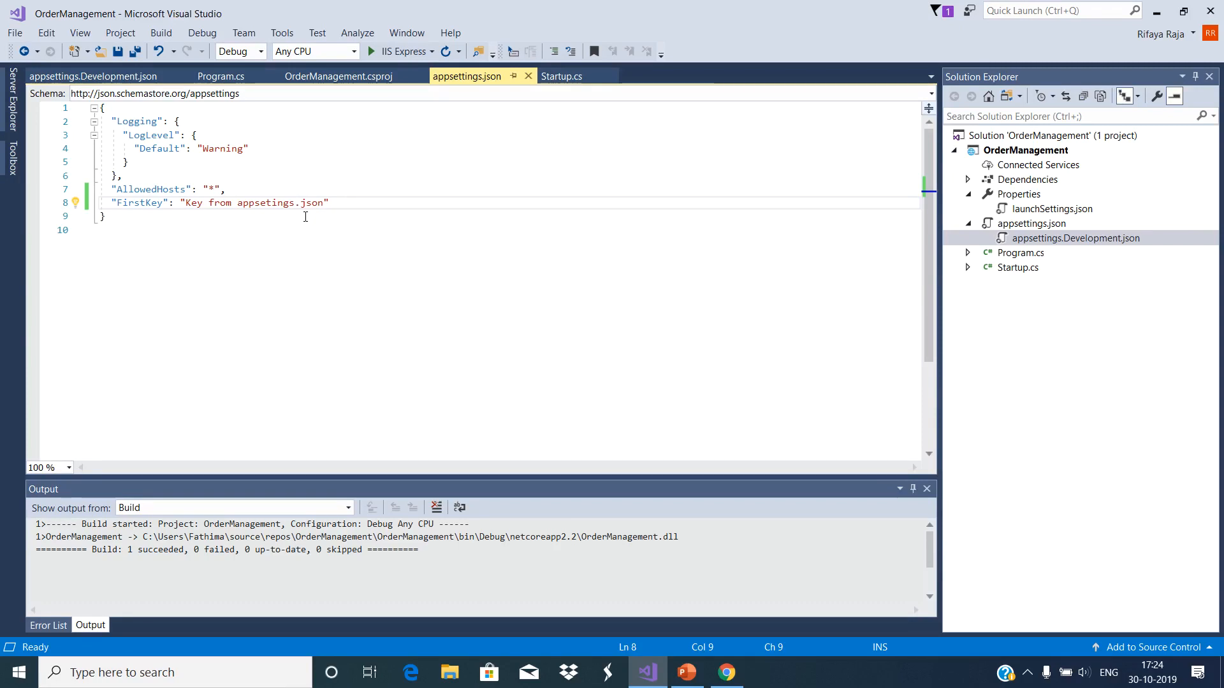
pyautogui.moveTo(902, 158)
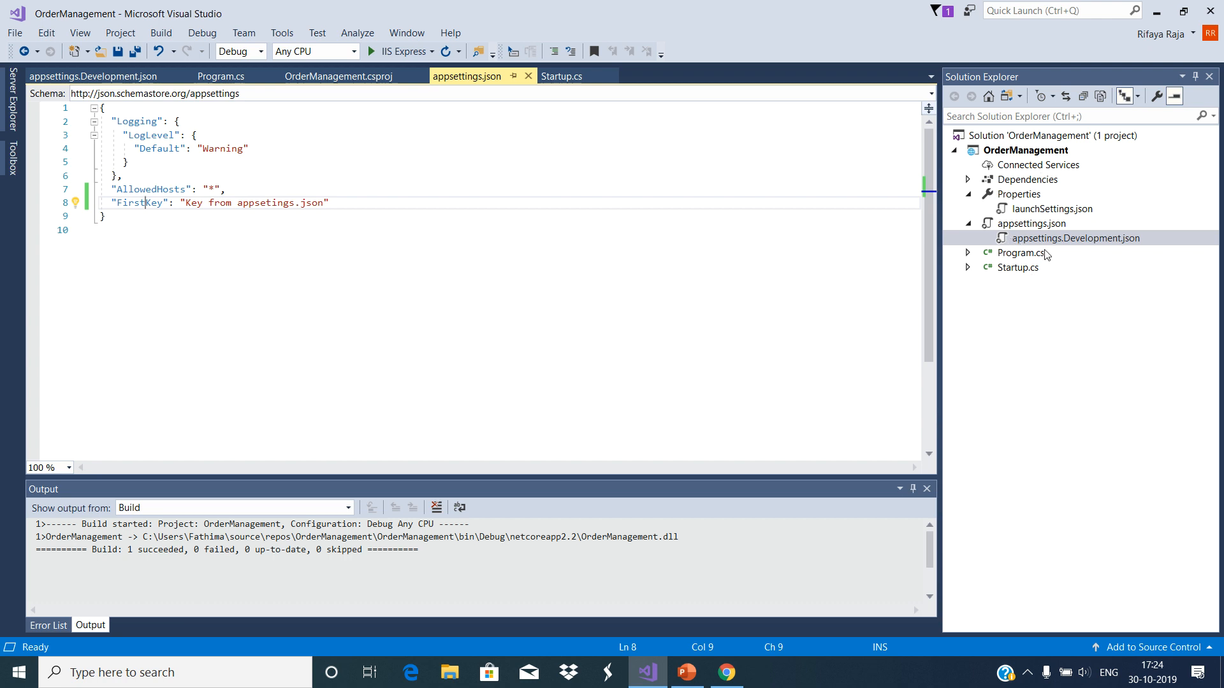
pyautogui.moveTo(1085, 249)
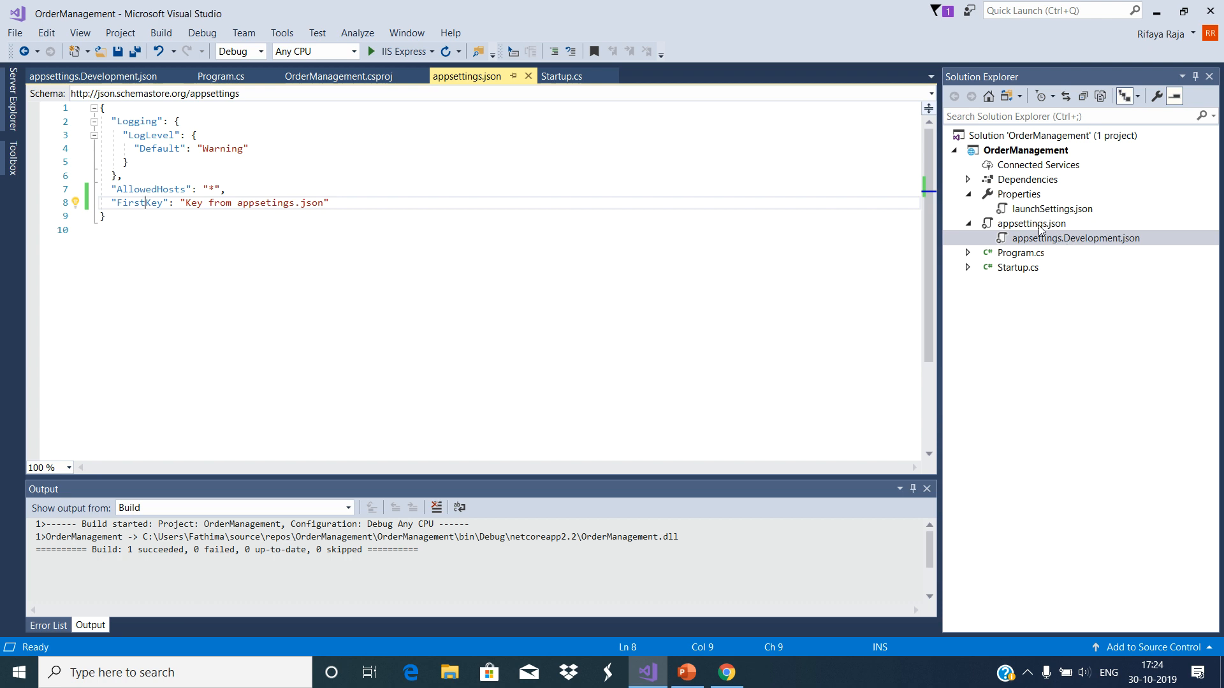
pyautogui.click(83, 77)
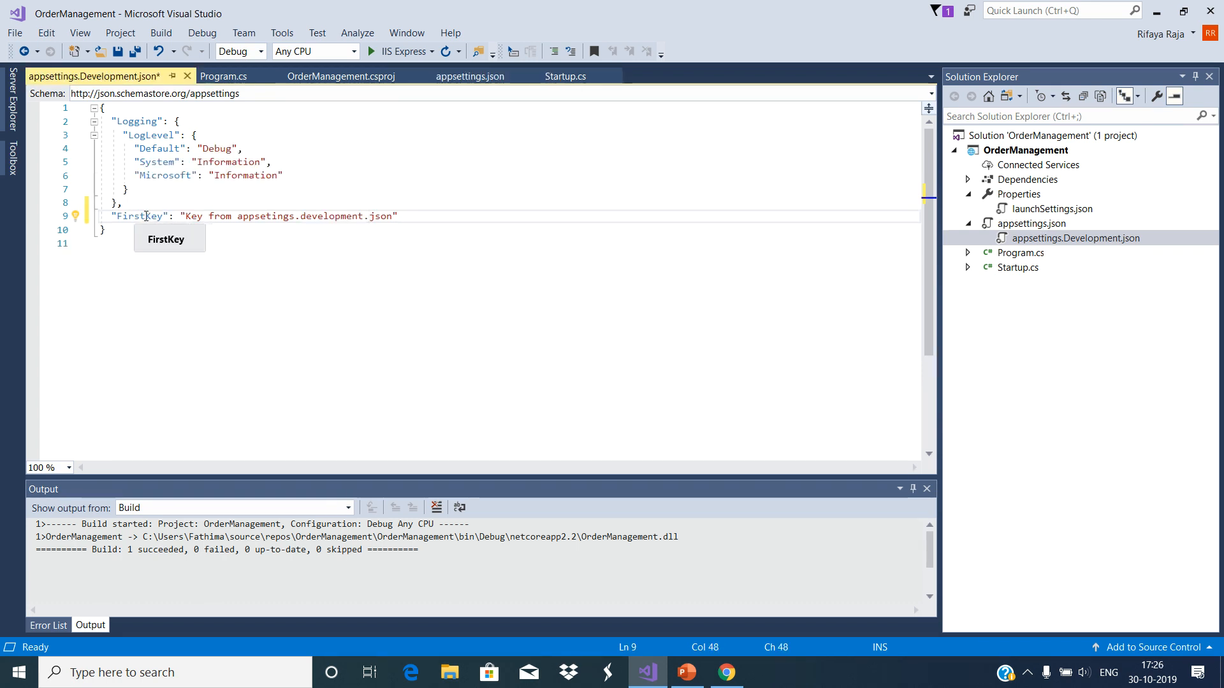
# Bring the FirstKey line into appsettings.Development.json and select its value for editing
pyautogui.click(471, 77)
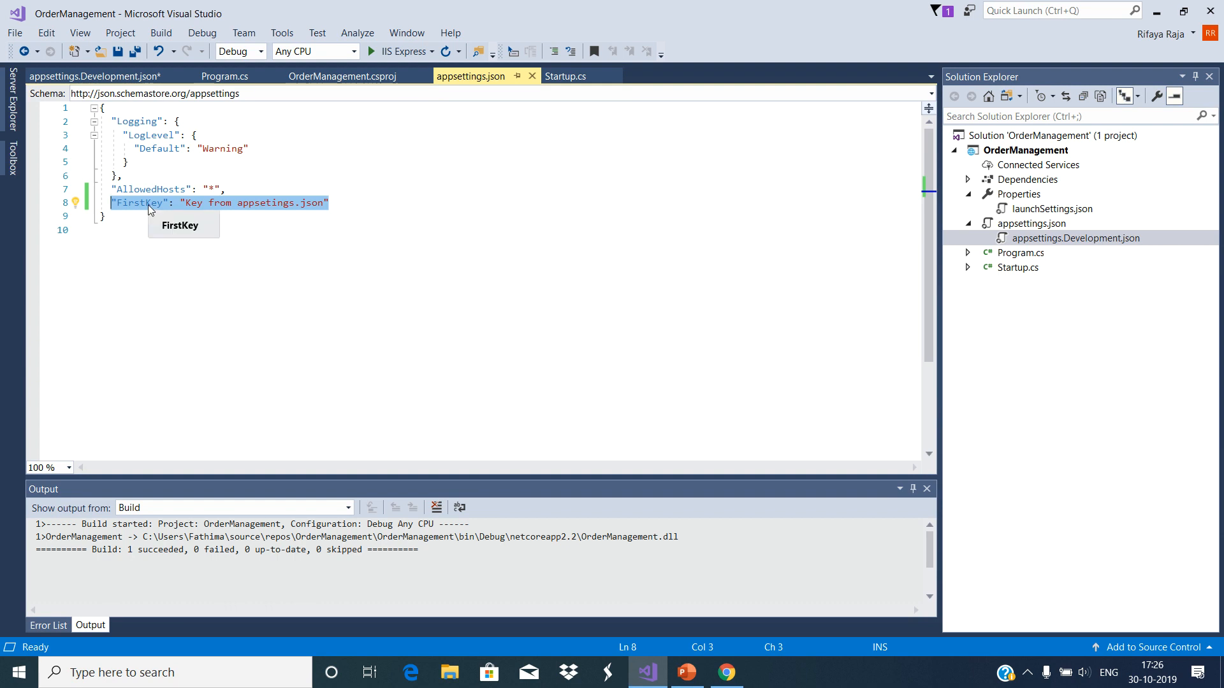
pyautogui.click(77, 76)
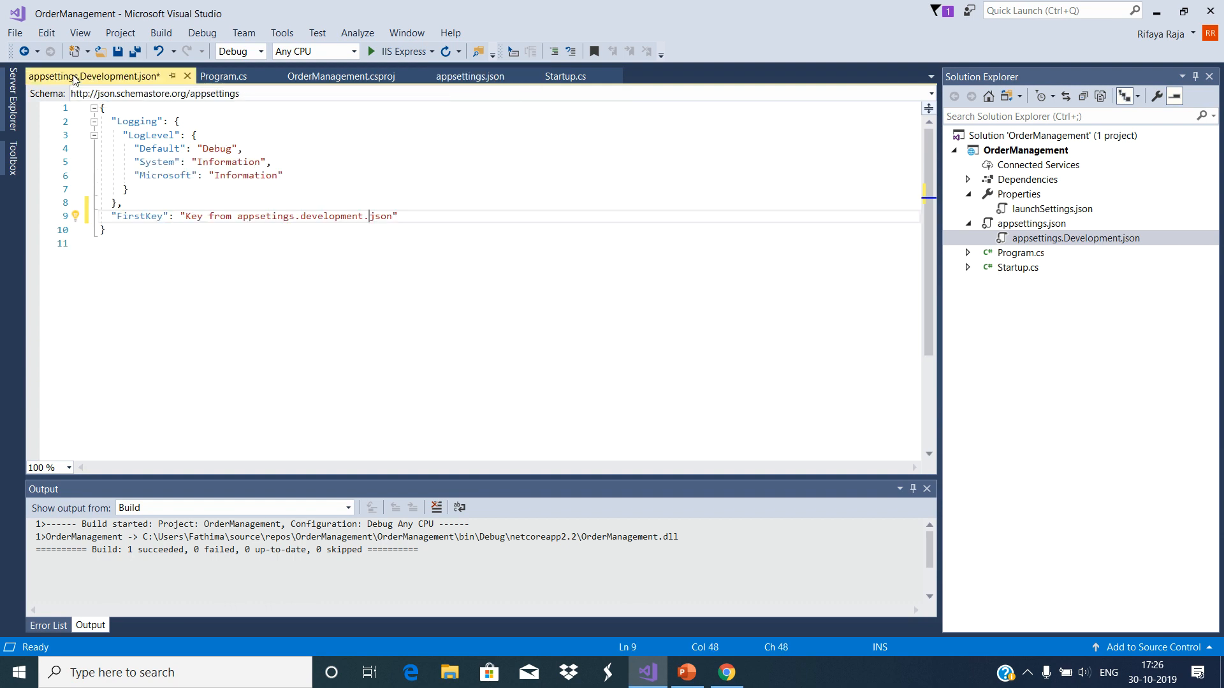
pyautogui.click(368, 51)
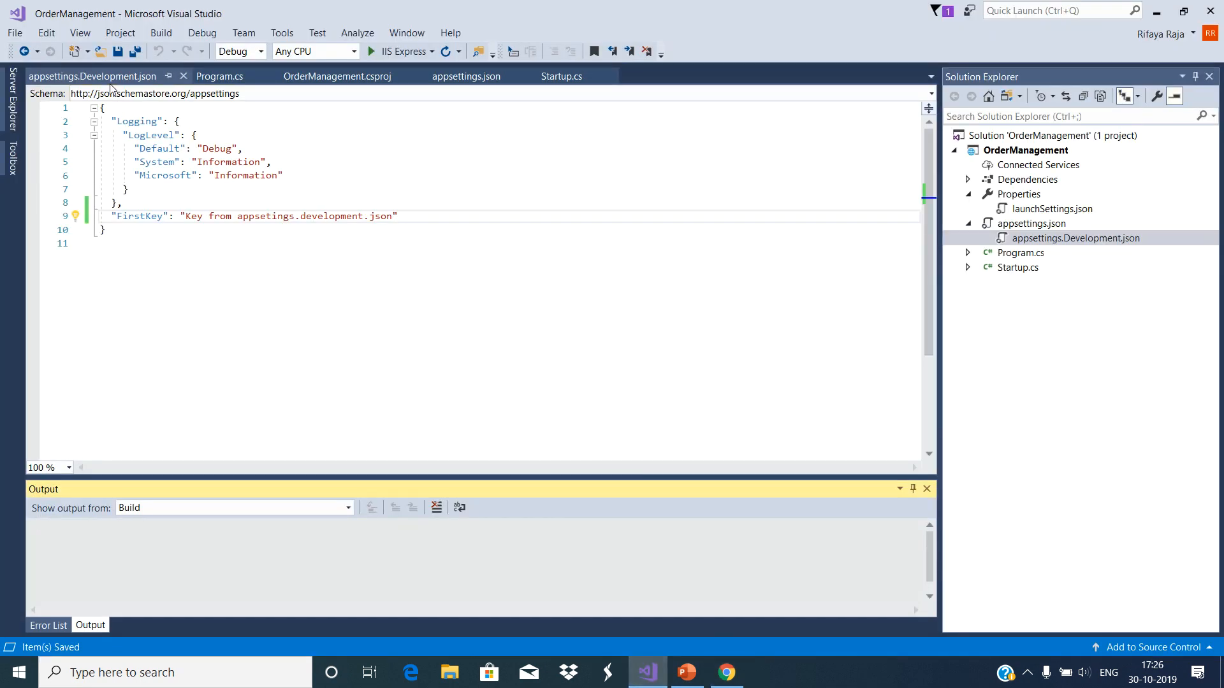
pyautogui.moveTo(125, 80)
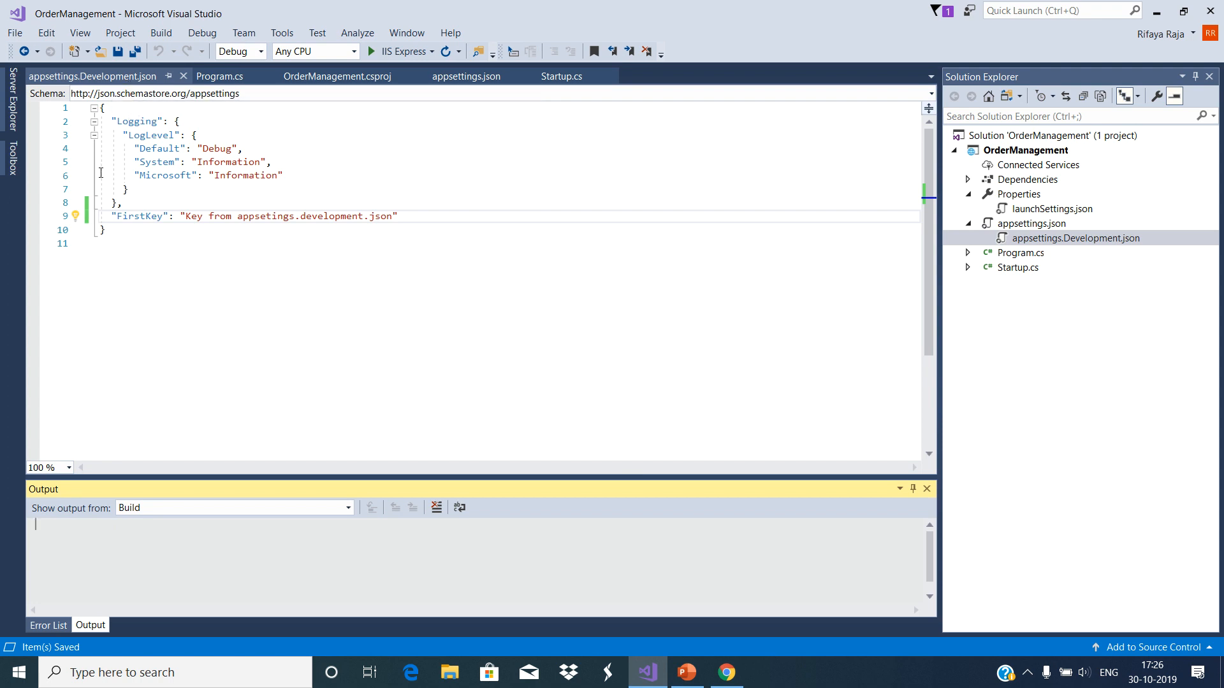
pyautogui.moveTo(51, 272)
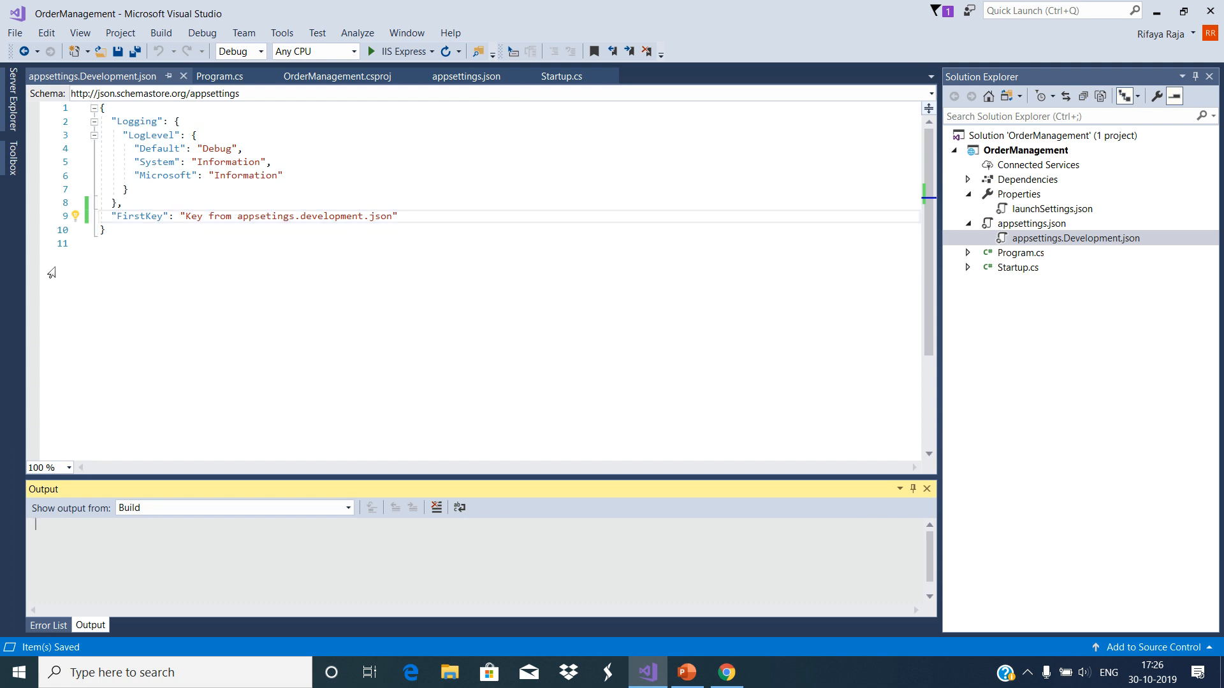
pyautogui.moveTo(484, 118)
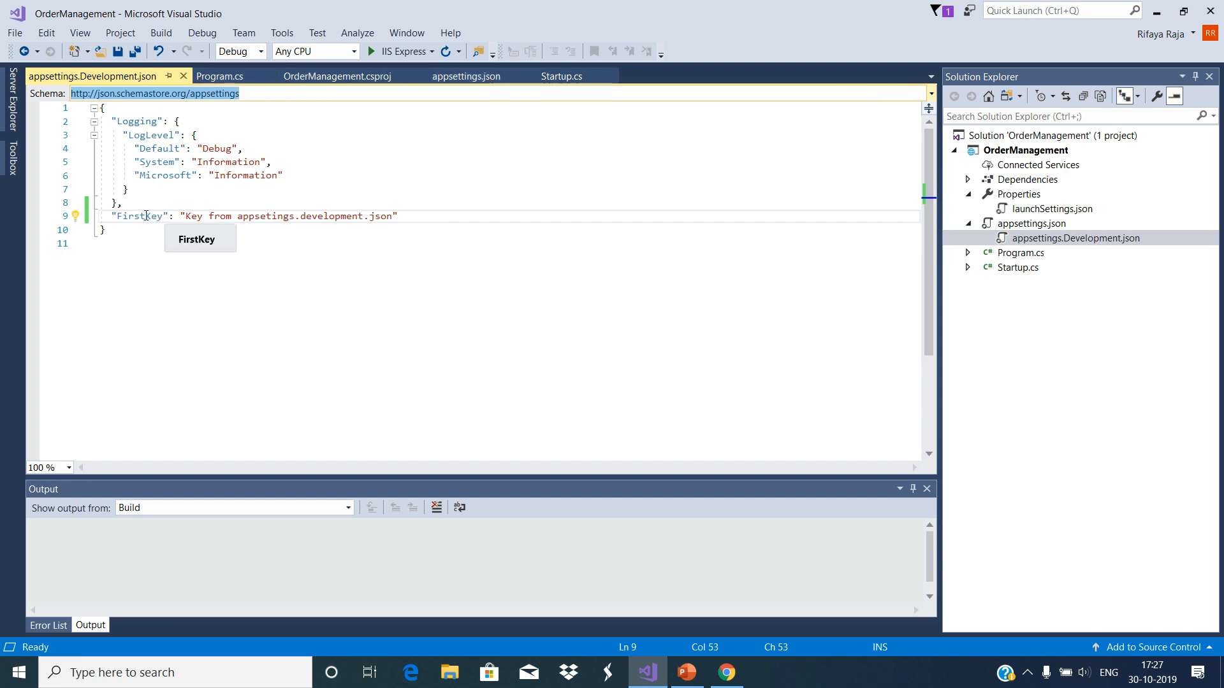
pyautogui.doubleClick(139, 215)
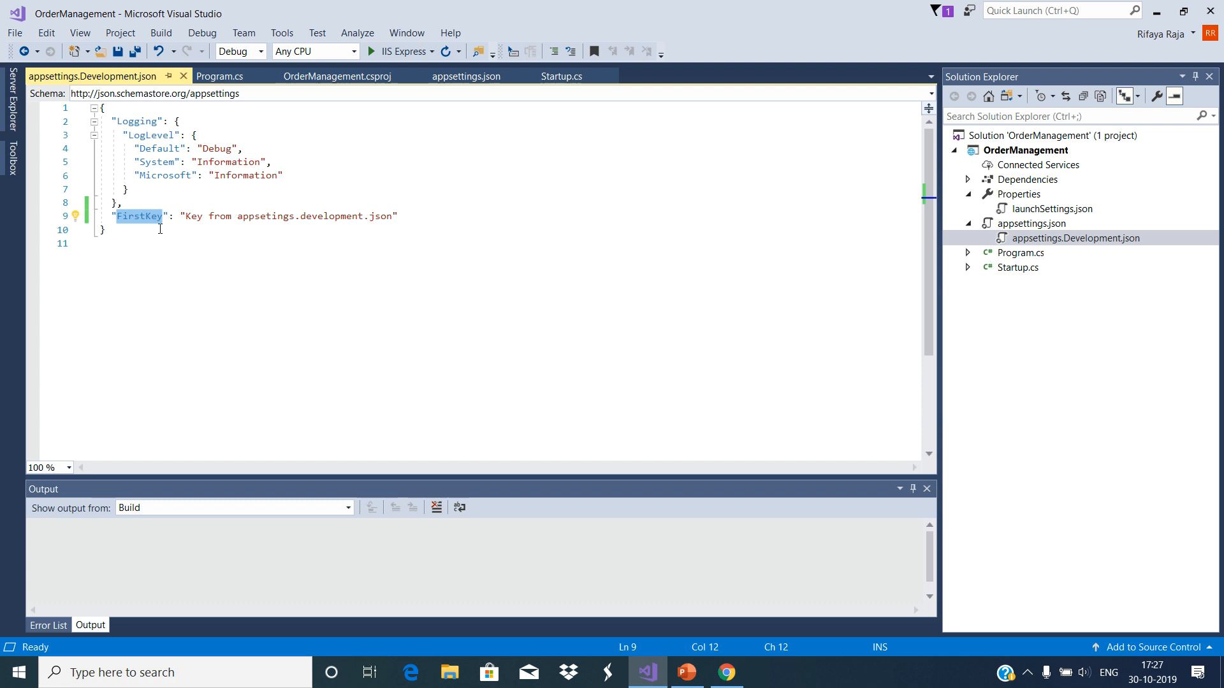
pyautogui.moveTo(320, 69)
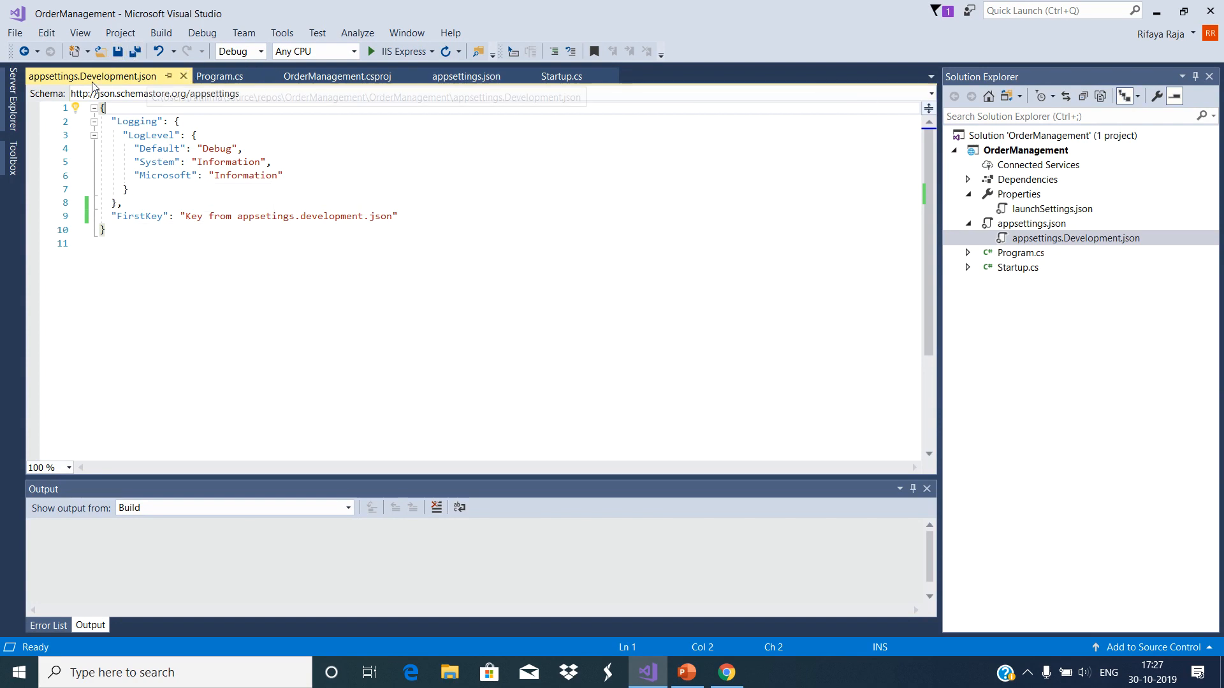
pyautogui.moveTo(139, 79)
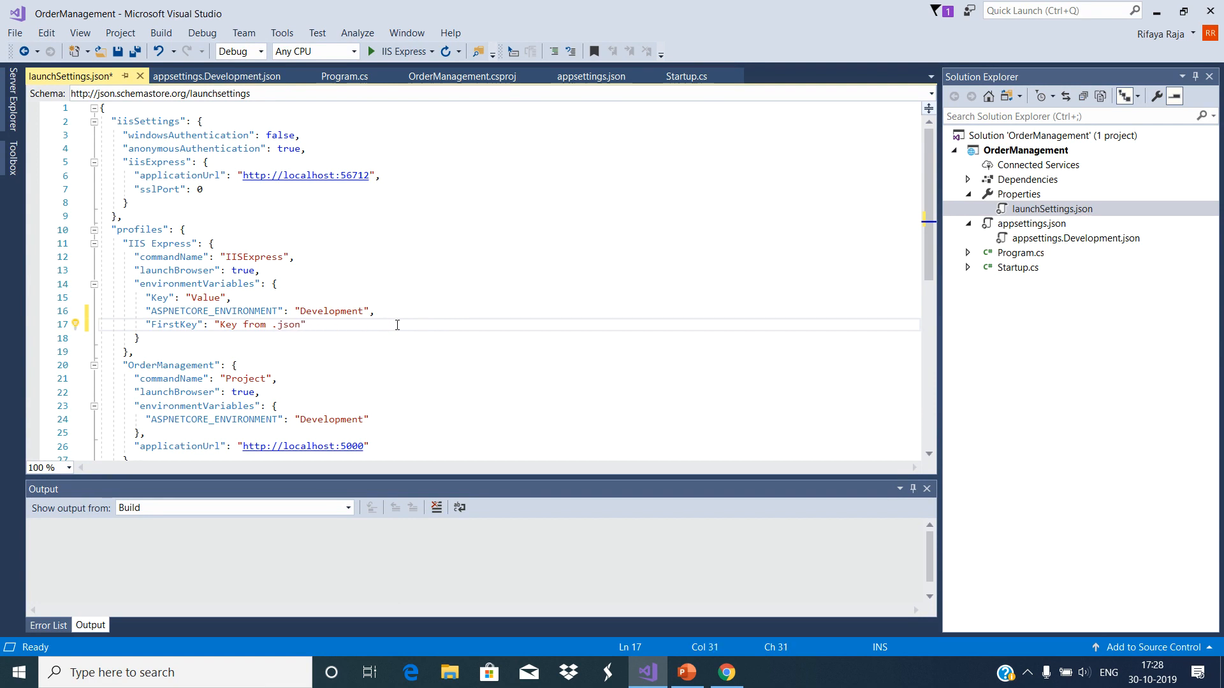
# Locate launchSettings.json to add the FirstKey environment variable under IIS Express
pyautogui.write('launchse')
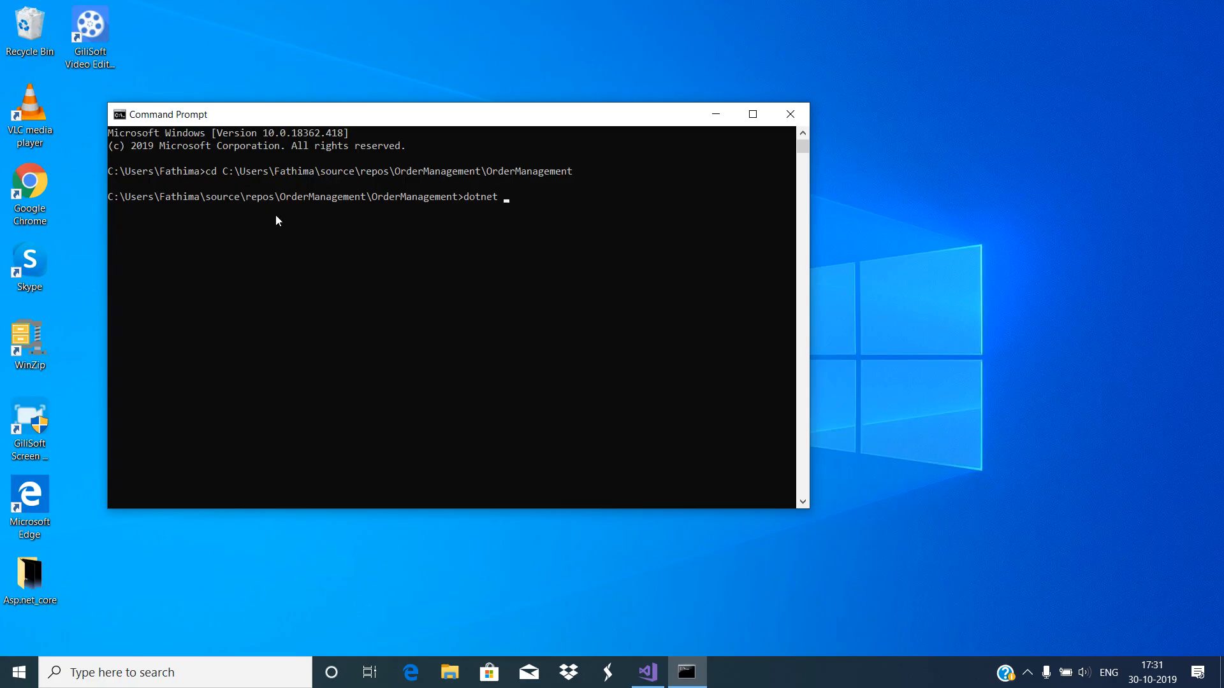
pyautogui.moveTo(477, 234)
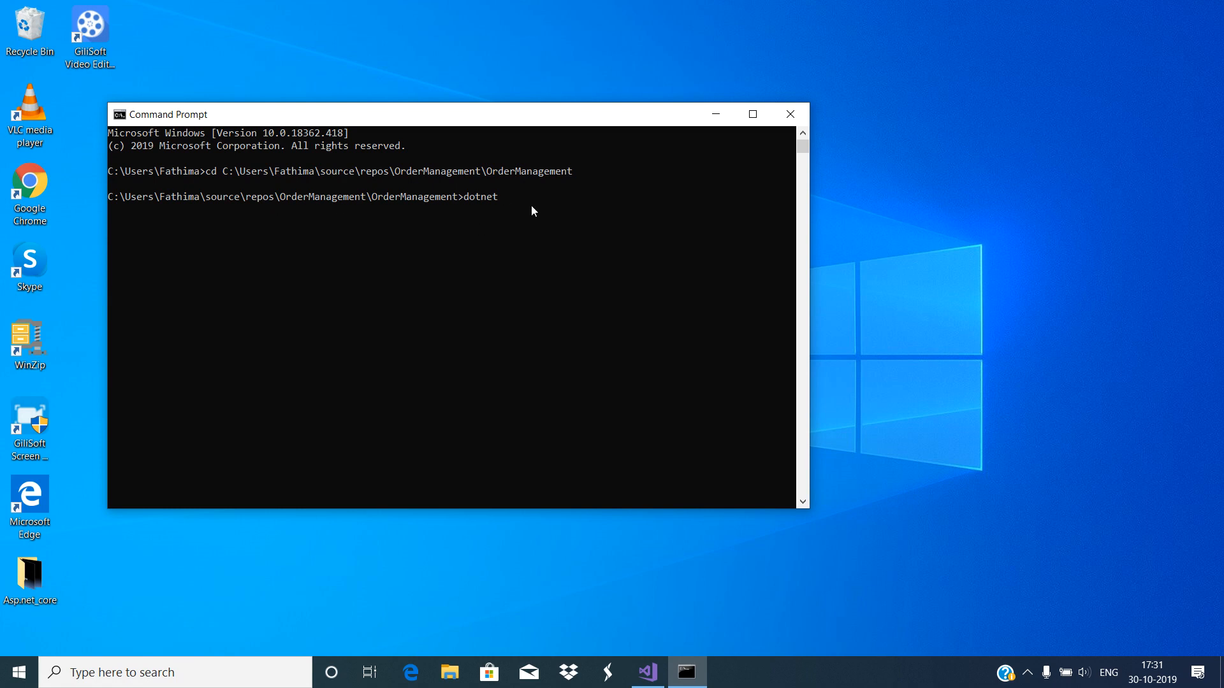
pyautogui.moveTo(291, 216)
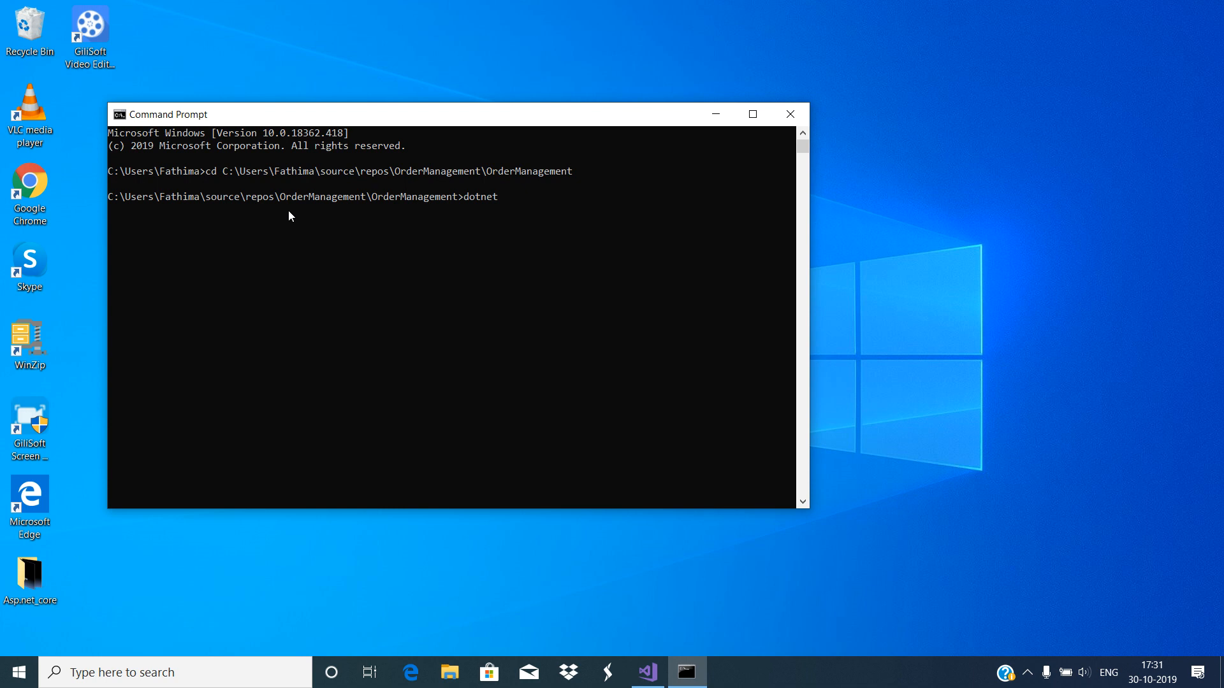
# Run dotnet run FirstKey="CLI" from the project folder
pyautogui.press('space')
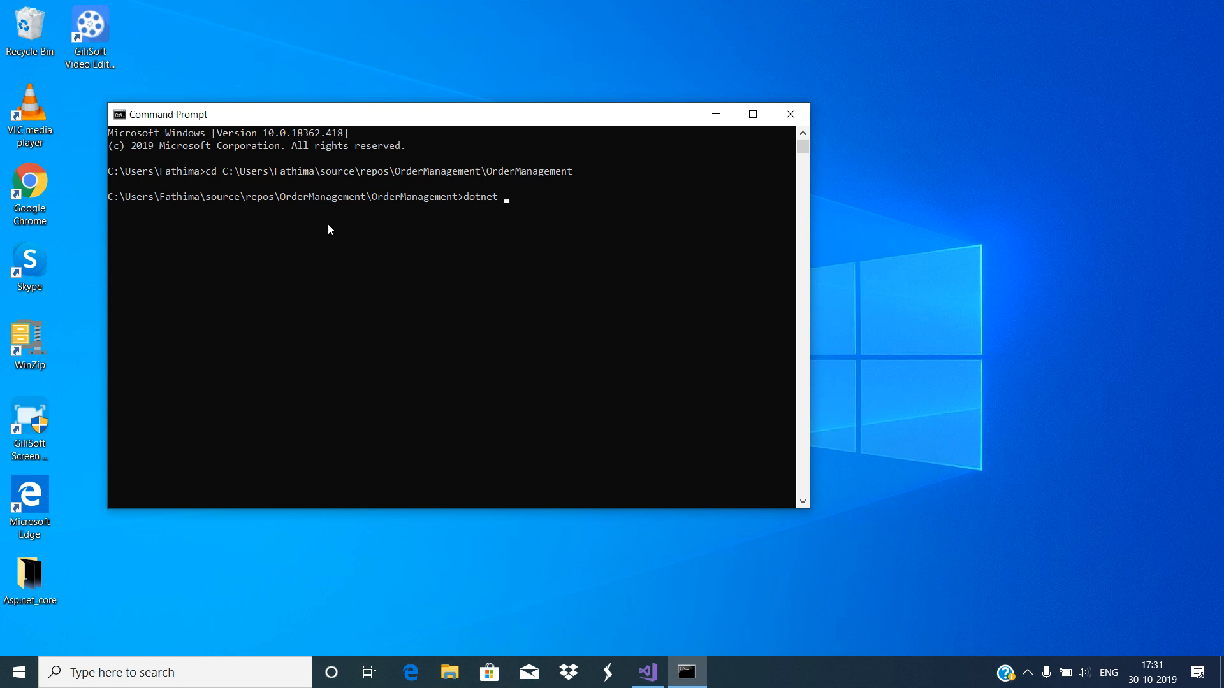
pyautogui.moveTo(466, 224)
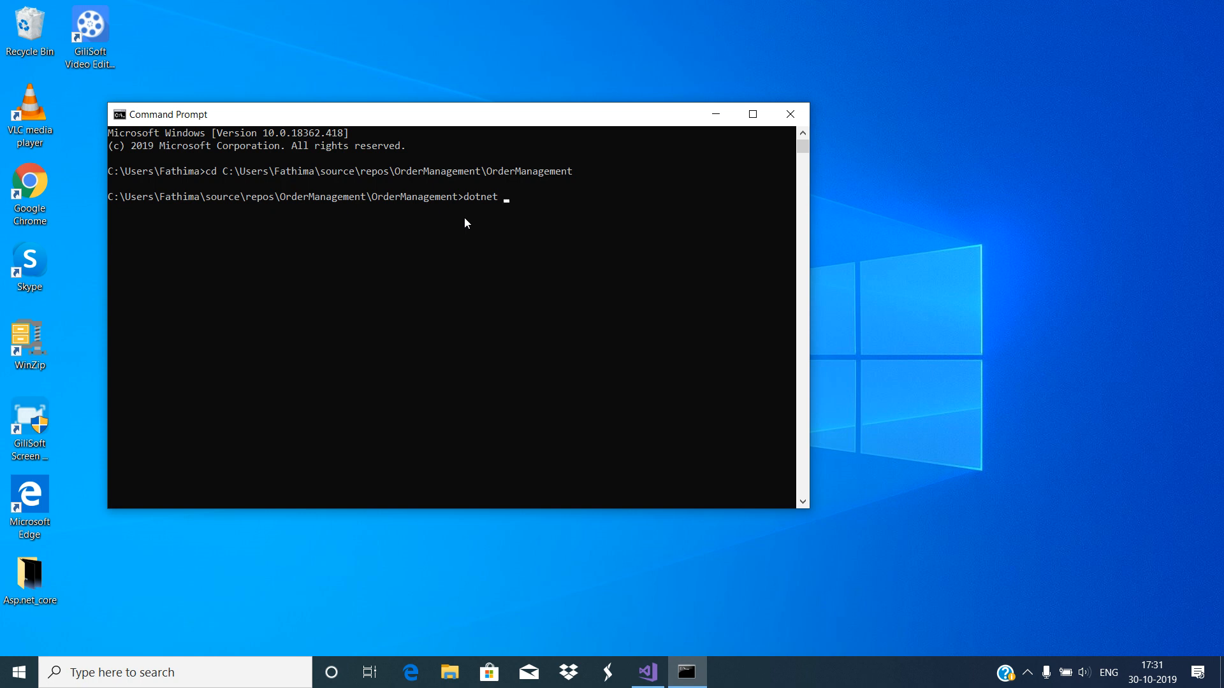
pyautogui.write('run')
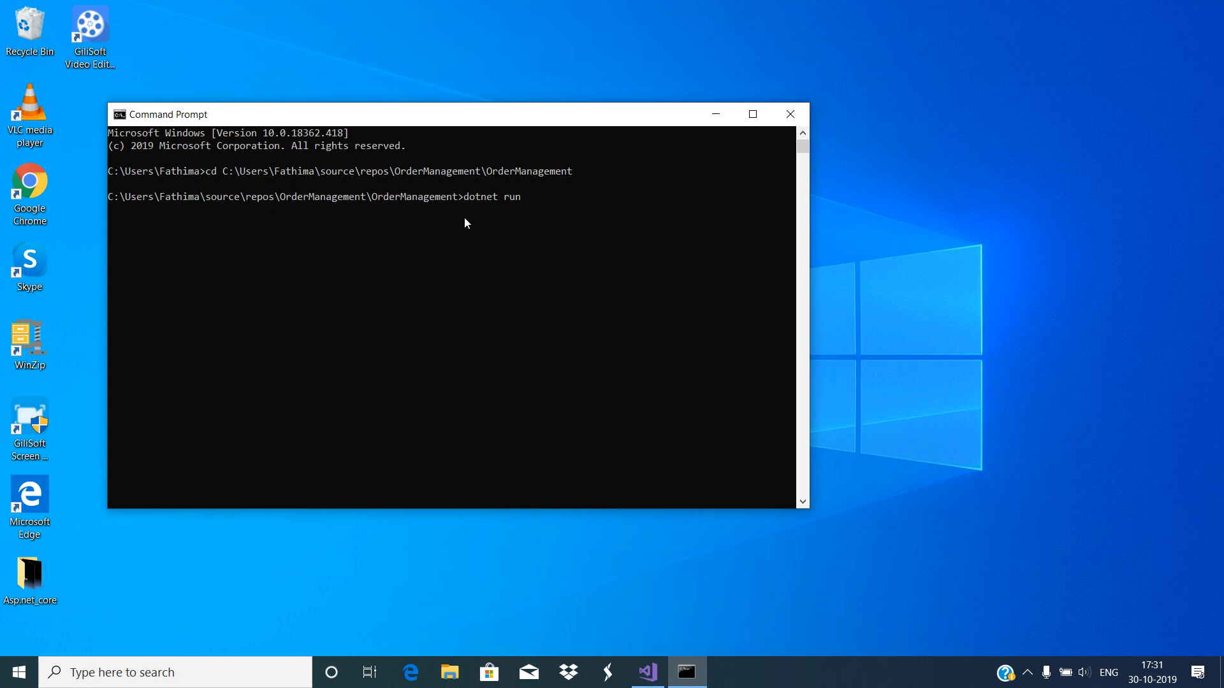
pyautogui.write('First')
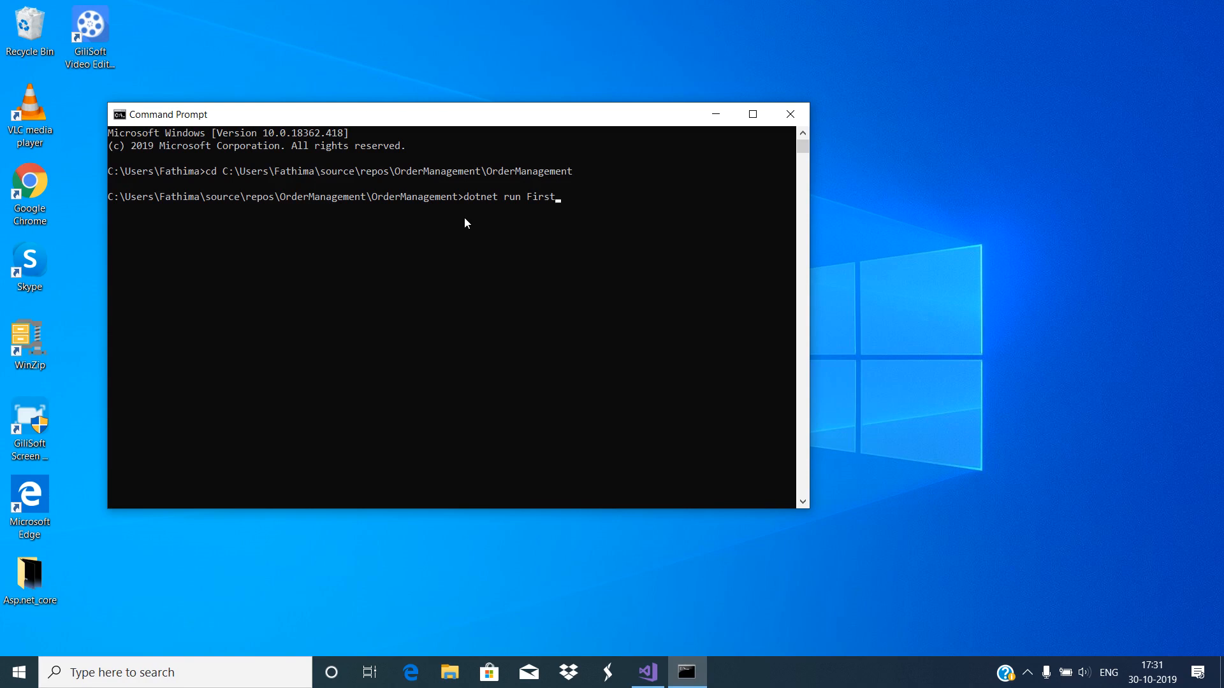
pyautogui.write('Key=')
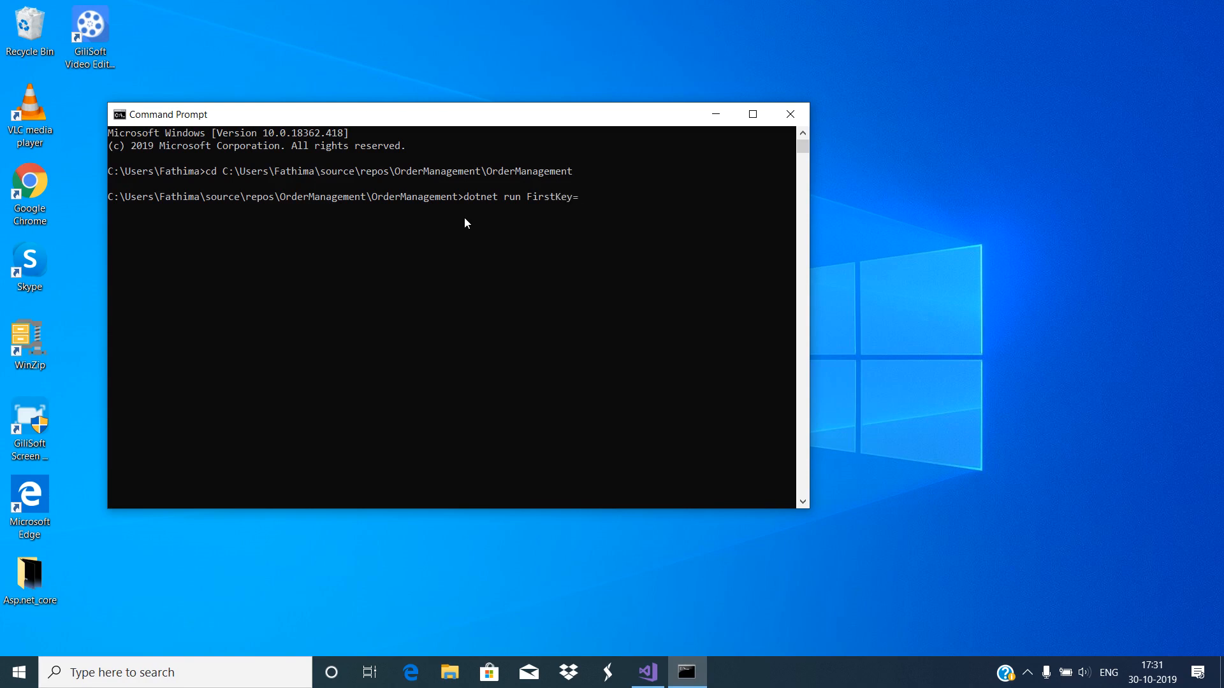
pyautogui.write('"CL')
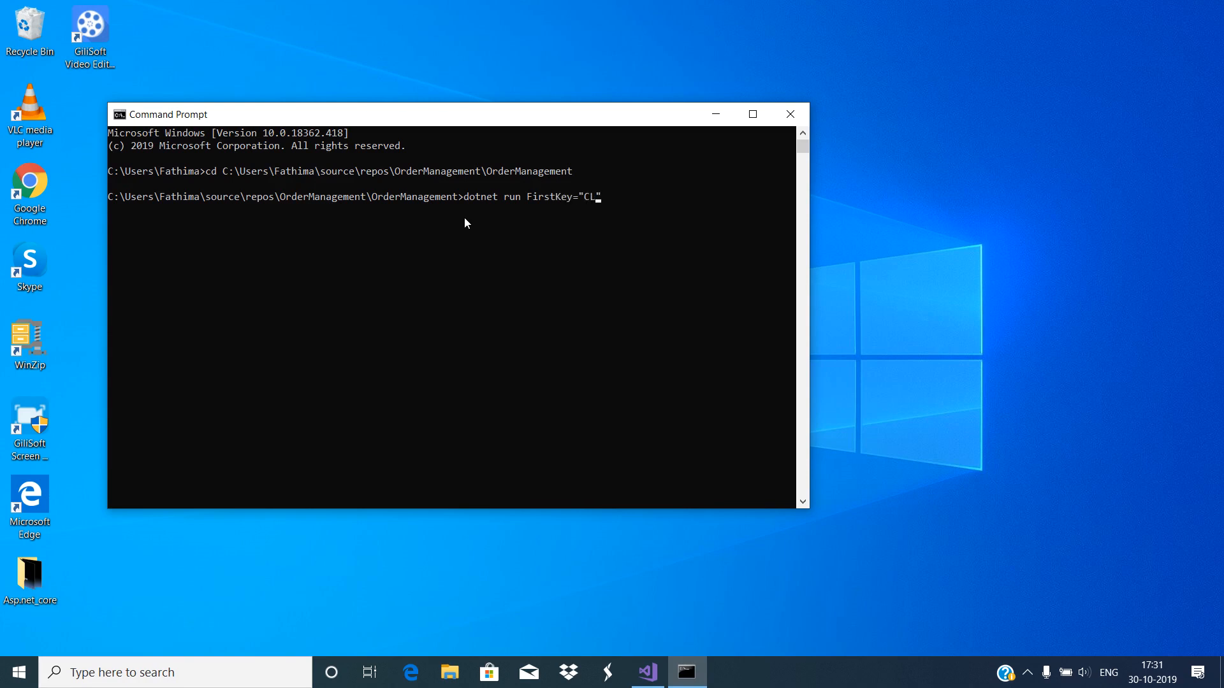
pyautogui.write('I"')
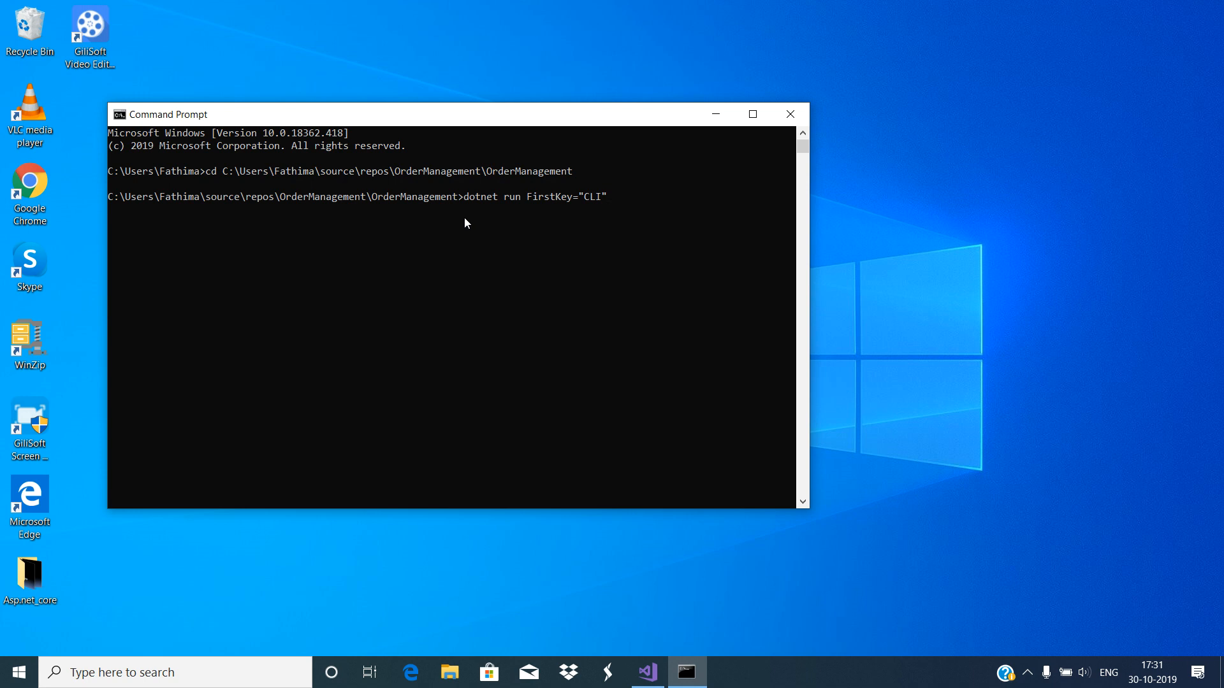
pyautogui.press('Enter')
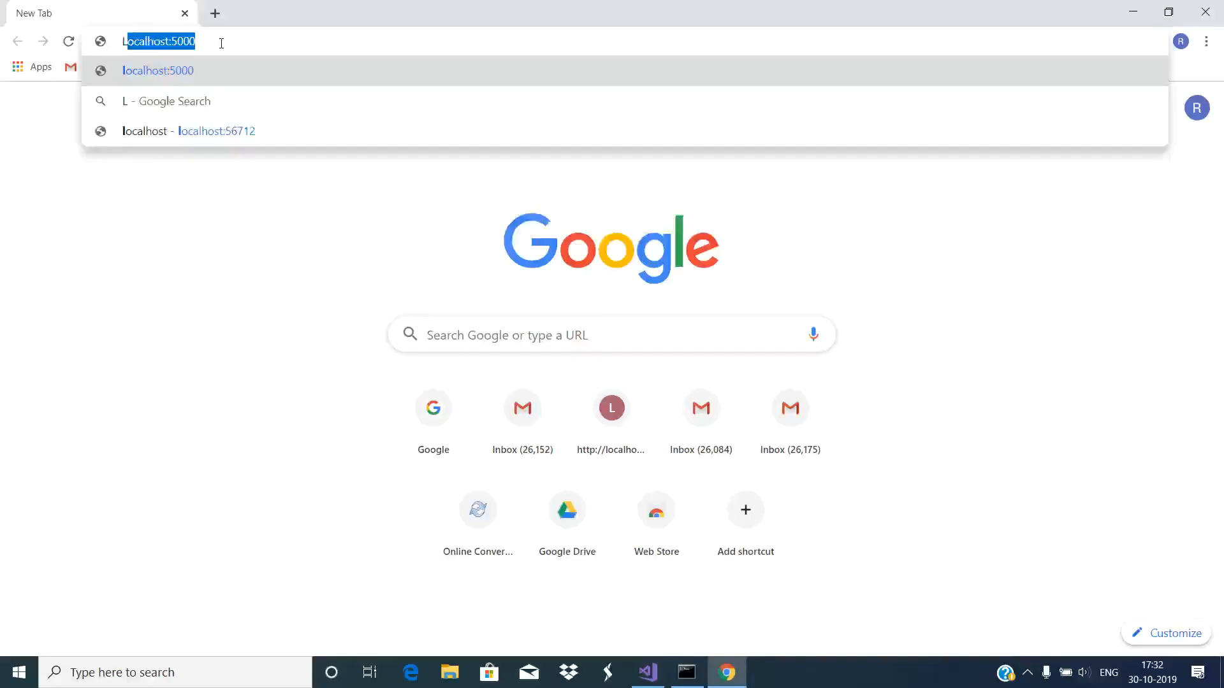
# Load localhost:5000 showing CLI as FirstKey, then move to the closing slide
pyautogui.press('Enter')
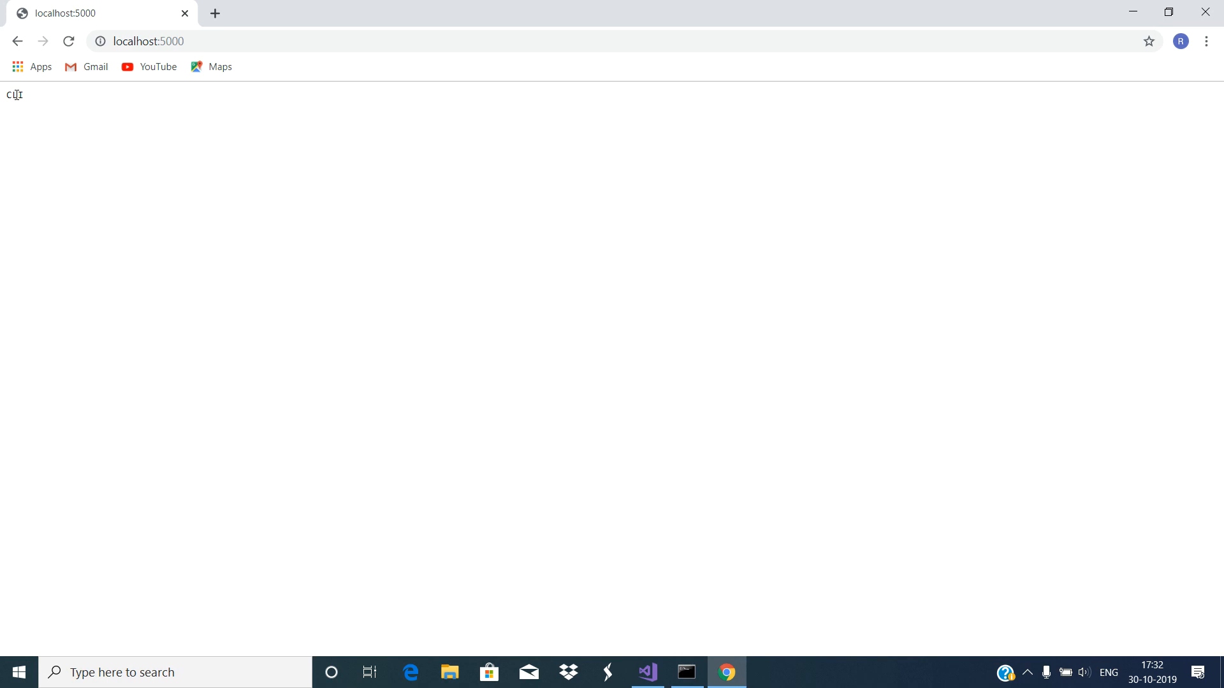
pyautogui.click(686, 672)
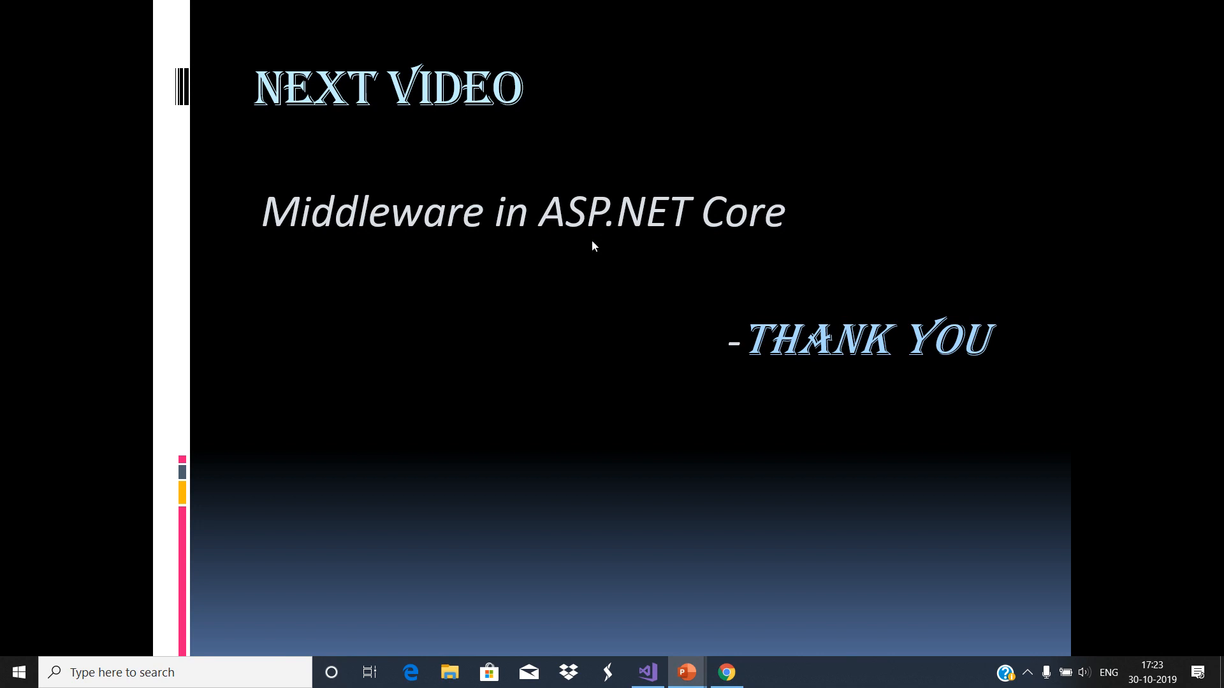
pyautogui.moveTo(860, 433)
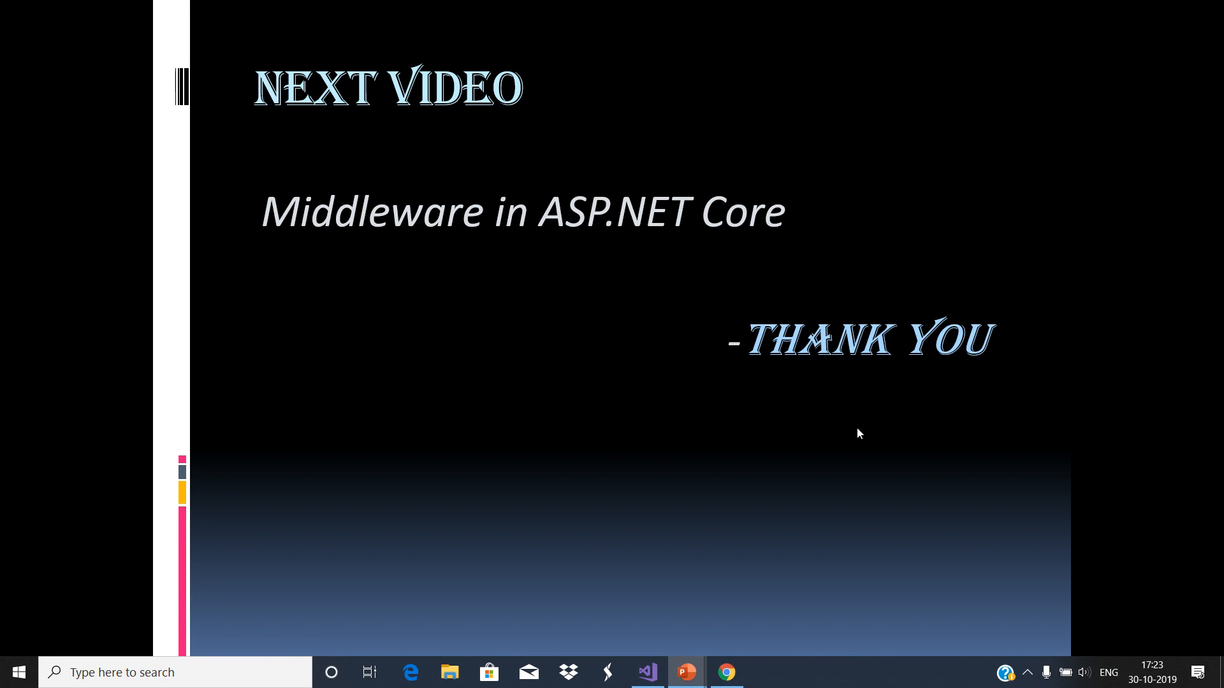